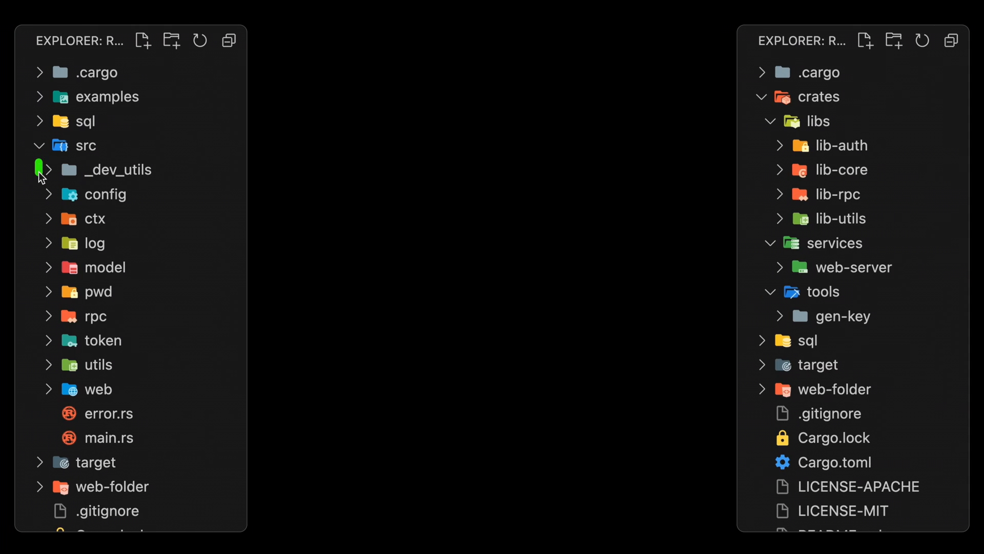
{"action": "mouse_move", "coordinate": [22, 453]}
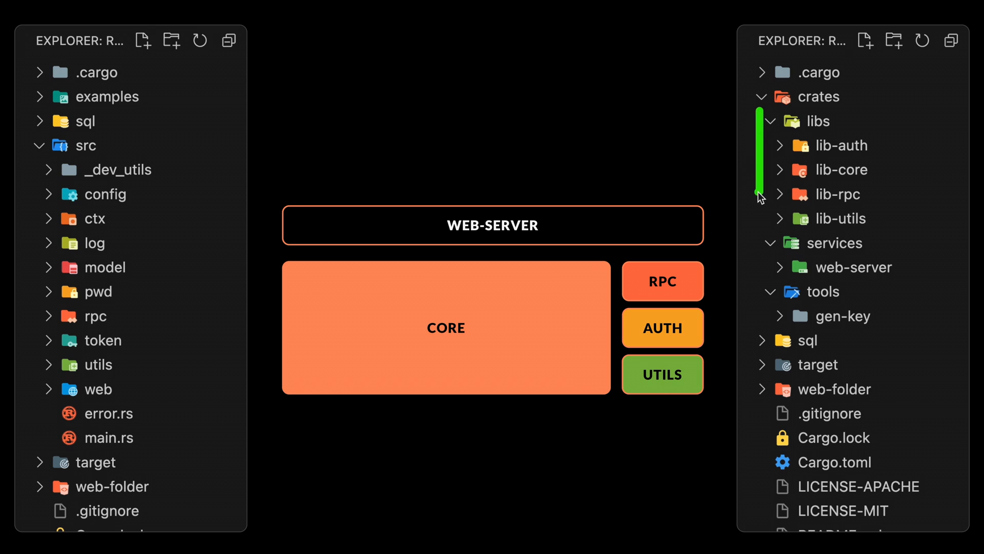
{"action": "mouse_move", "coordinate": [755, 221]}
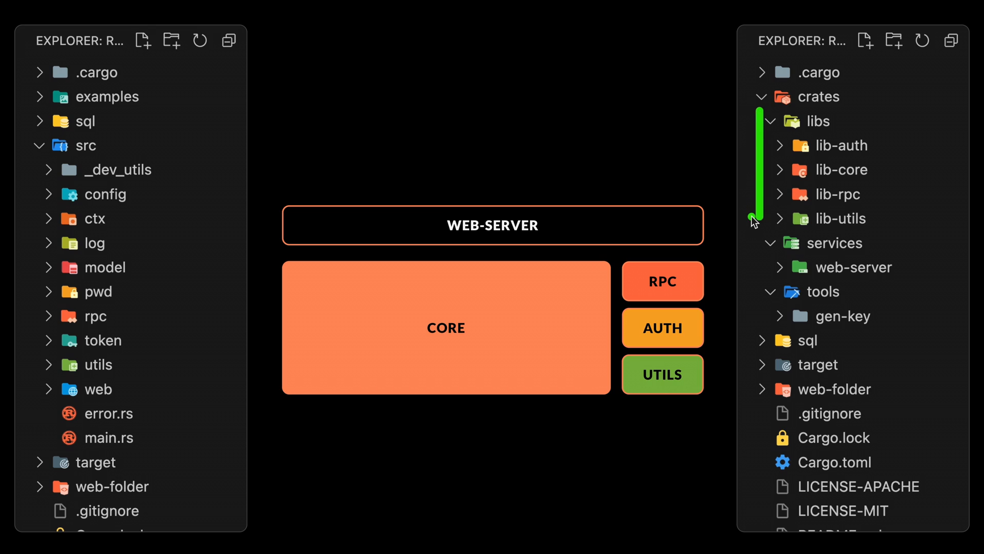
{"action": "mouse_move", "coordinate": [758, 275]}
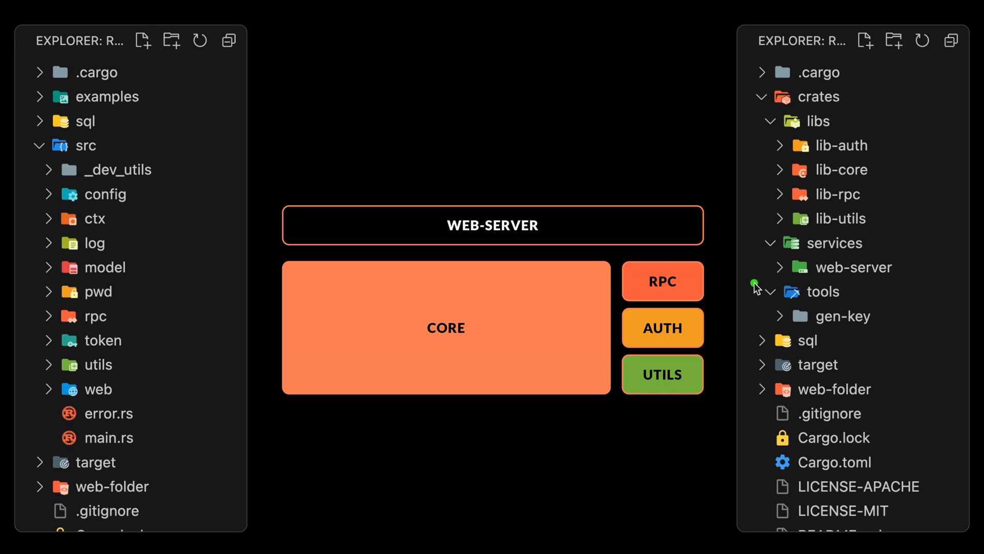
{"action": "mouse_move", "coordinate": [757, 322]}
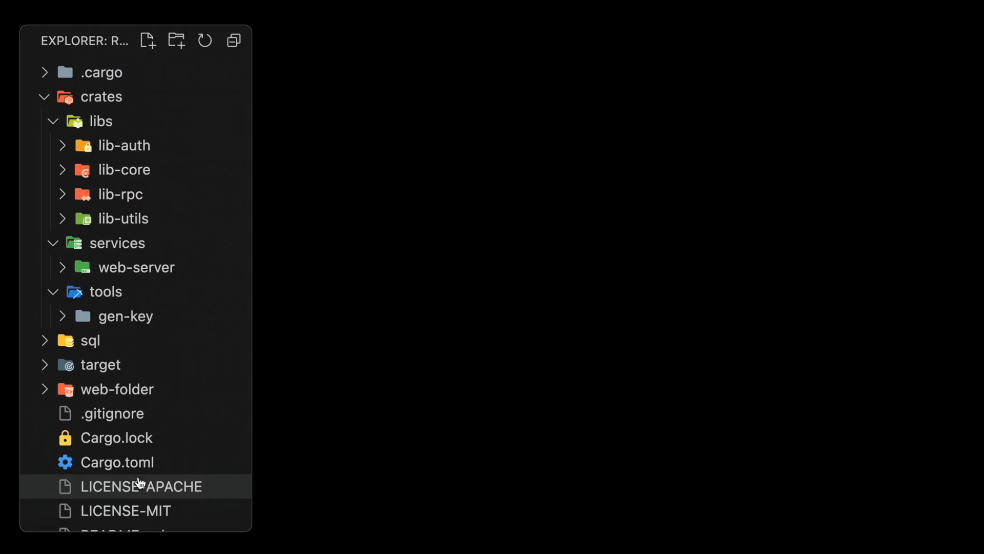
- Expand crates/libs/lib-auth in the Explorer to reveal its src folder and Cargo.toml
{"action": "left_click", "coordinate": [116, 462]}
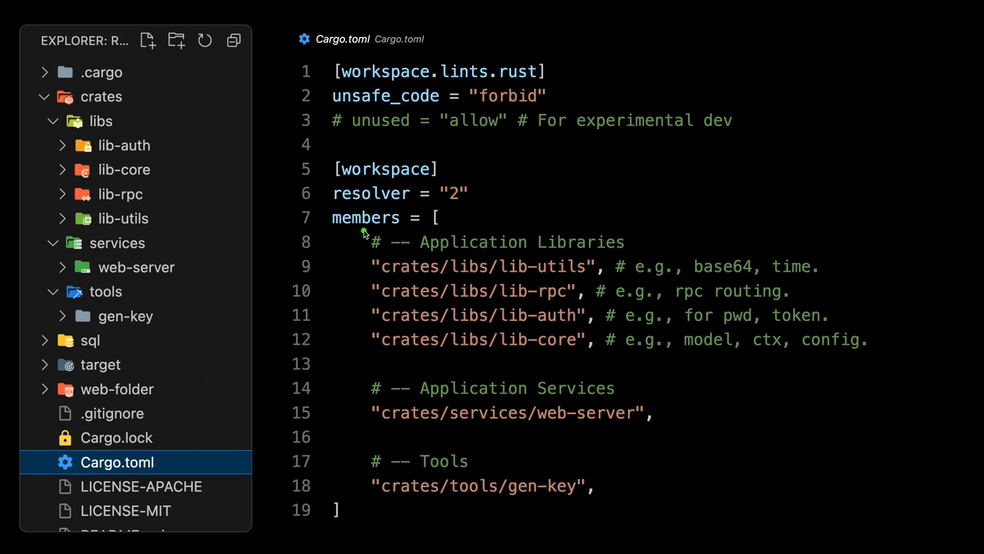
{"action": "mouse_move", "coordinate": [307, 201]}
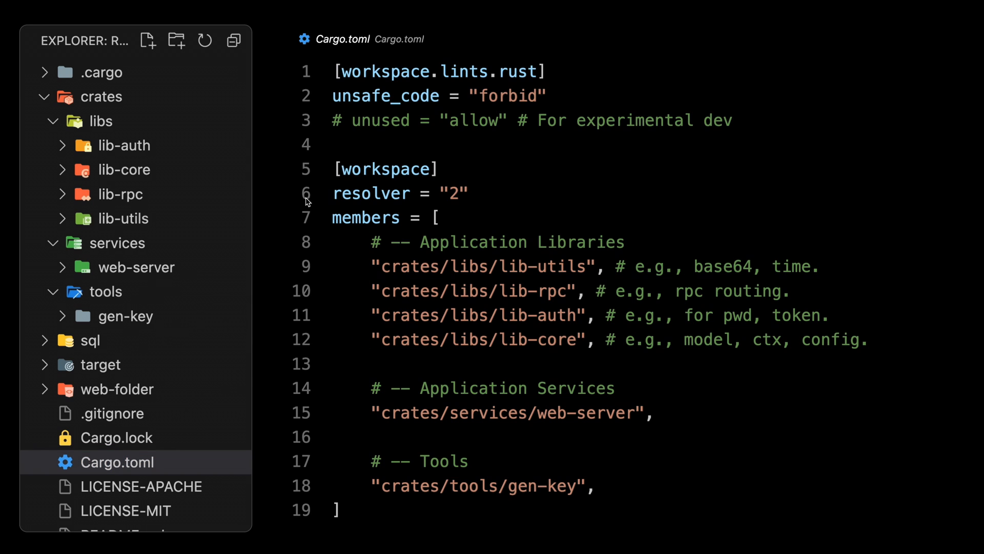
{"action": "mouse_move", "coordinate": [50, 119]}
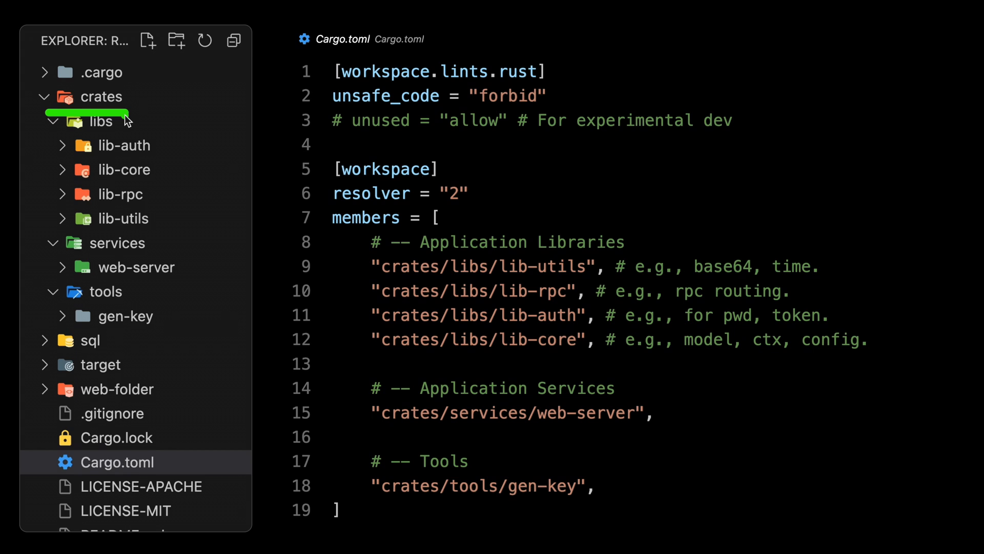
{"action": "mouse_move", "coordinate": [124, 120]}
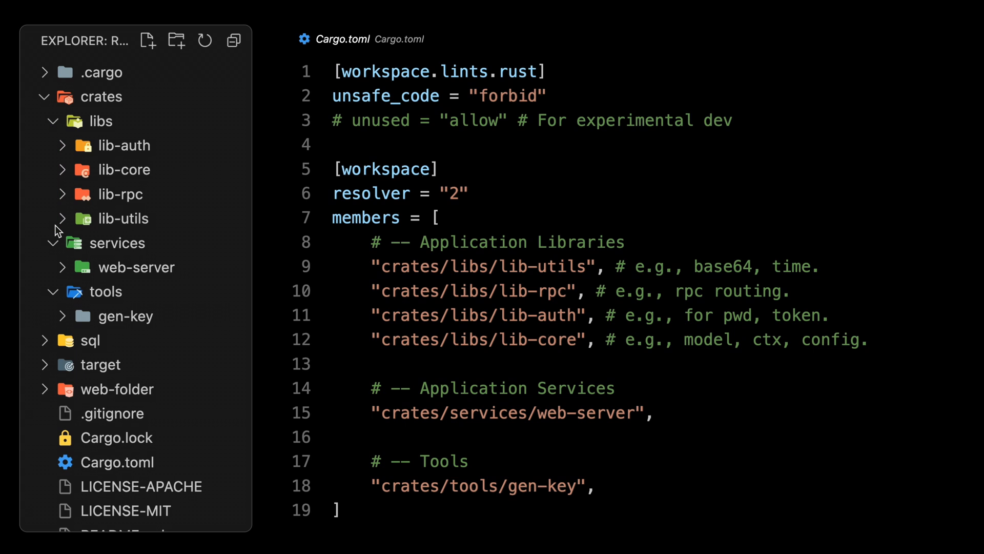
{"action": "mouse_move", "coordinate": [98, 163]}
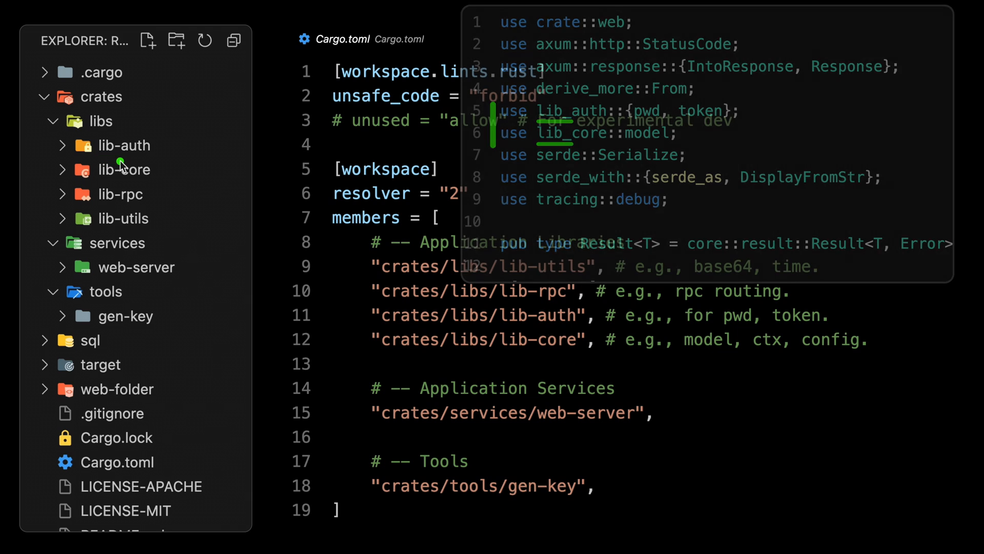
{"action": "mouse_move", "coordinate": [39, 244]}
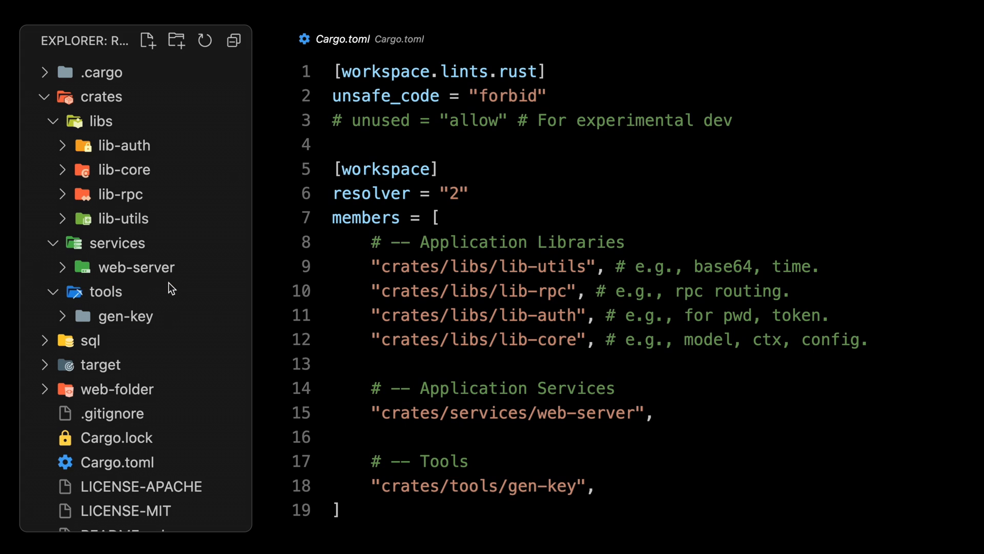
{"action": "mouse_move", "coordinate": [176, 288]}
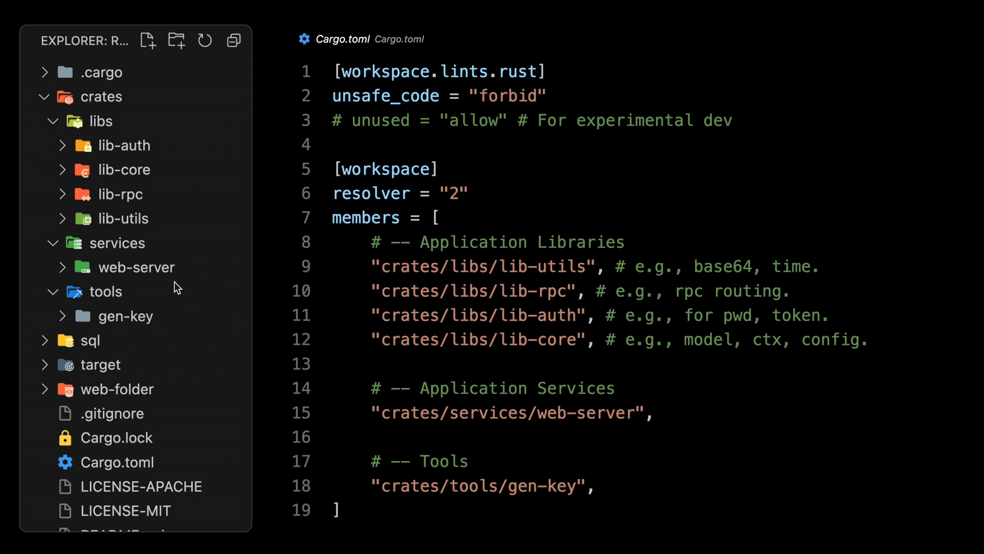
{"action": "mouse_move", "coordinate": [44, 336]}
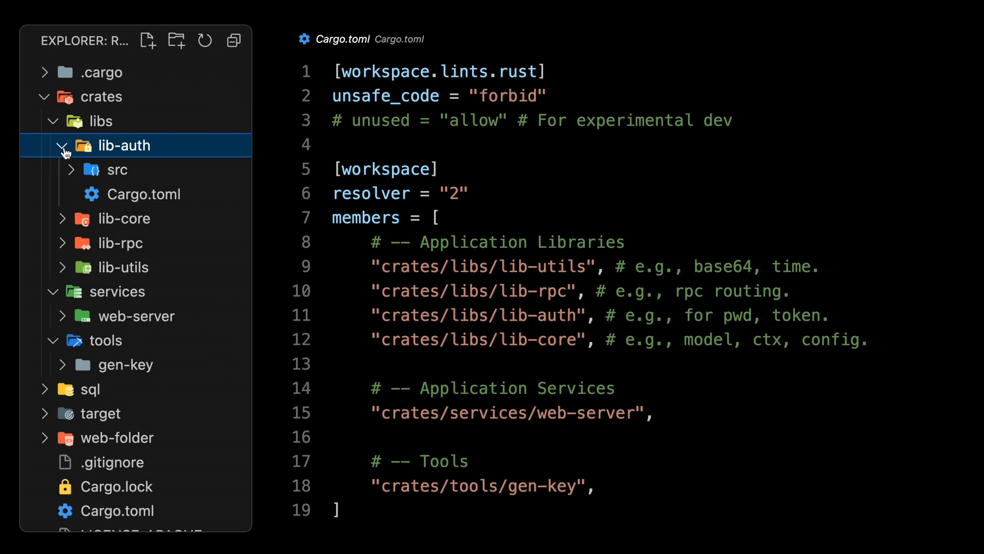
- Open lib-auth's Cargo.toml, showing version 0.1.0, edition 2021 and the pwd-scheme02 hashing section
{"action": "left_click", "coordinate": [144, 194]}
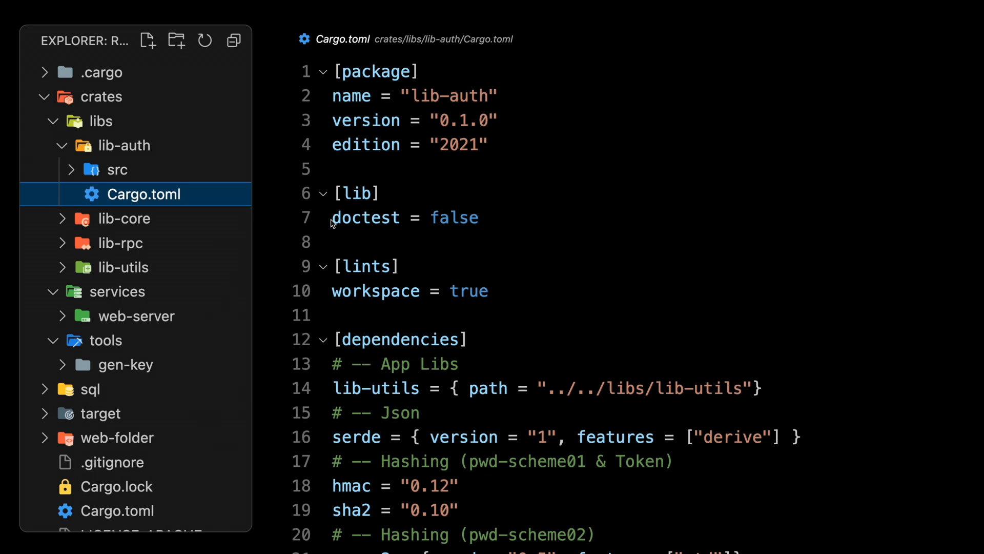
{"action": "mouse_move", "coordinate": [327, 263]}
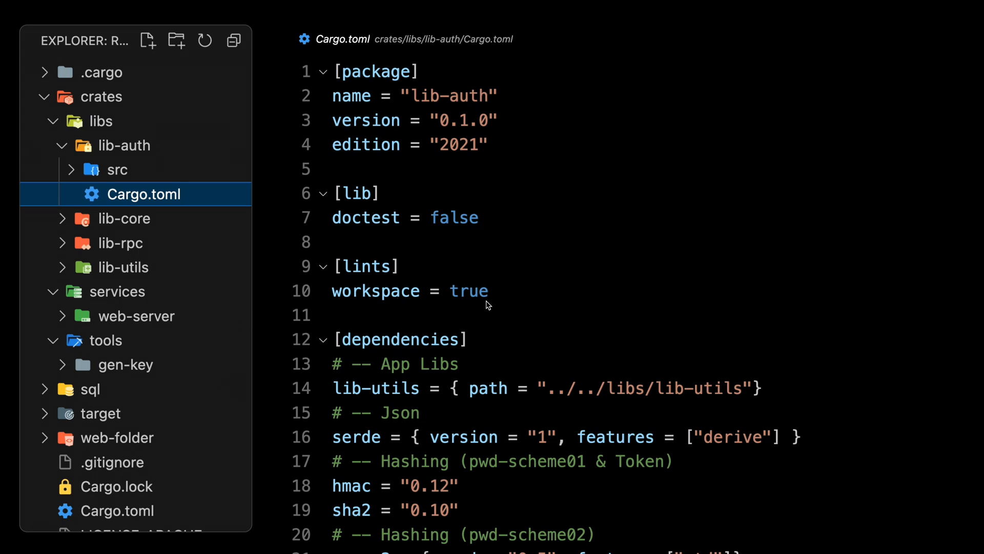
{"action": "scroll", "scroll_direction": "down", "scroll_amount": 3}
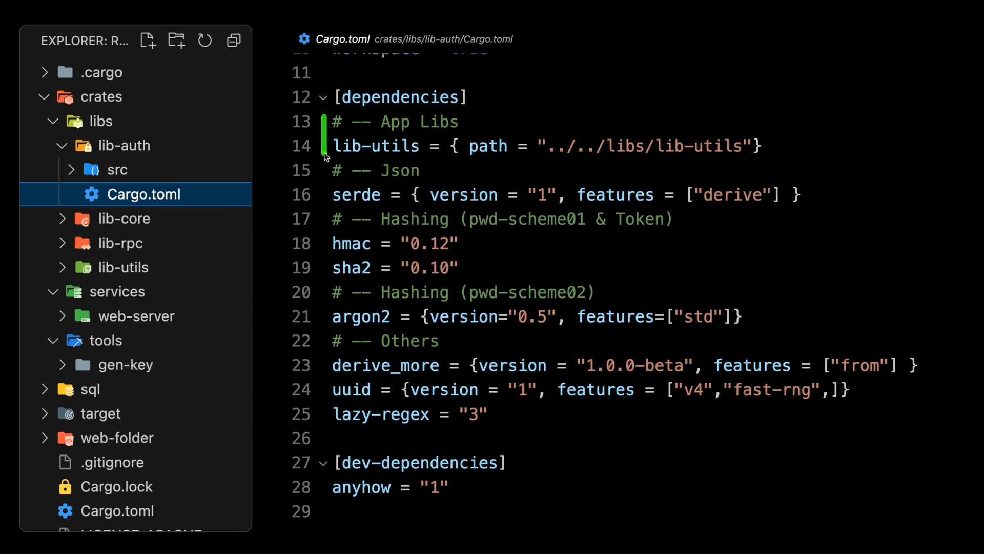
{"action": "mouse_move", "coordinate": [546, 163]}
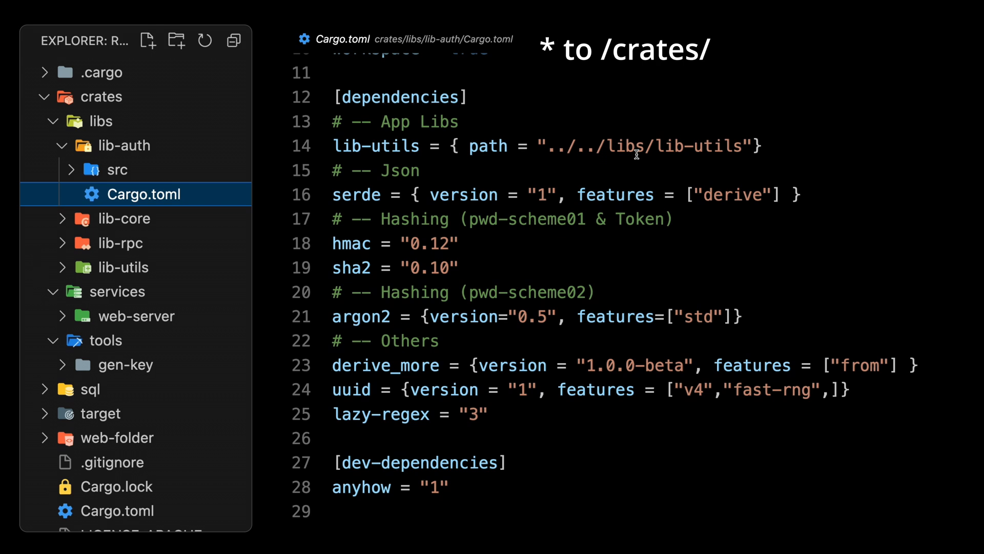
{"action": "mouse_move", "coordinate": [721, 148]}
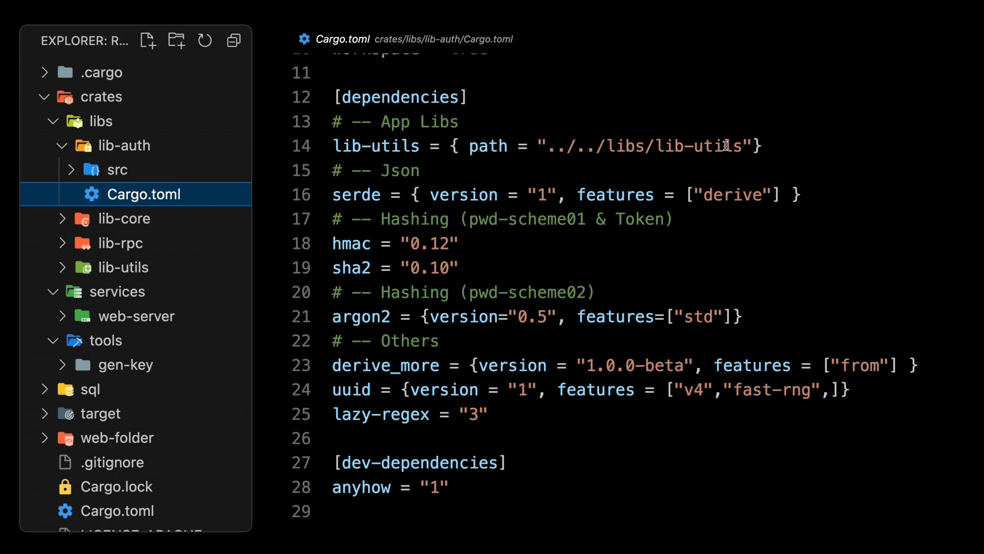
{"action": "mouse_move", "coordinate": [792, 158]}
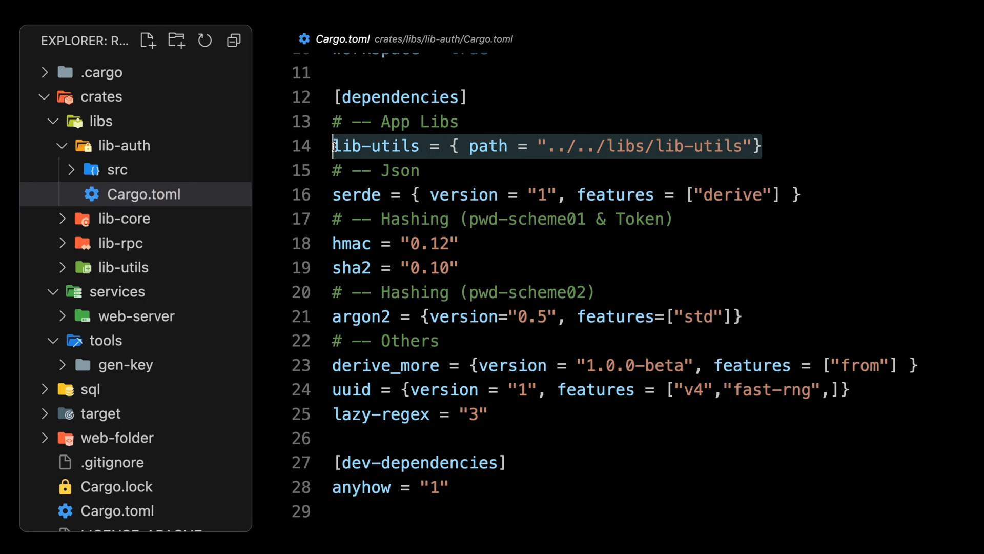
{"action": "mouse_move", "coordinate": [694, 148]}
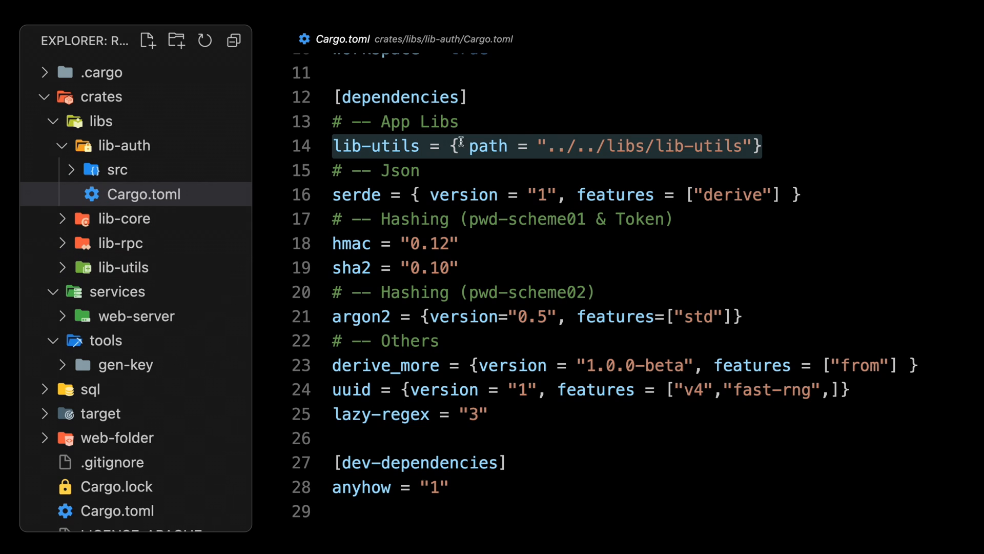
{"action": "mouse_move", "coordinate": [135, 316]}
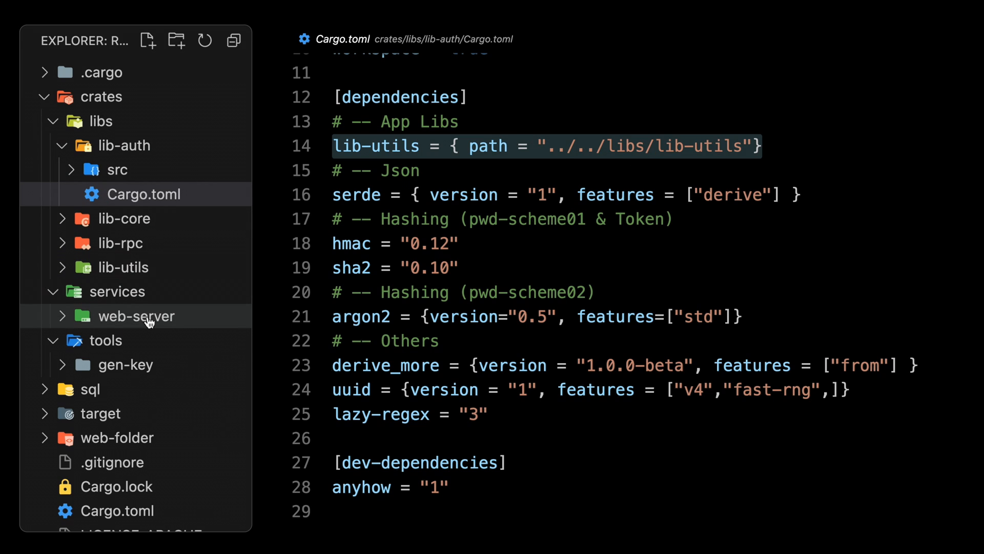
{"action": "mouse_move", "coordinate": [610, 165]}
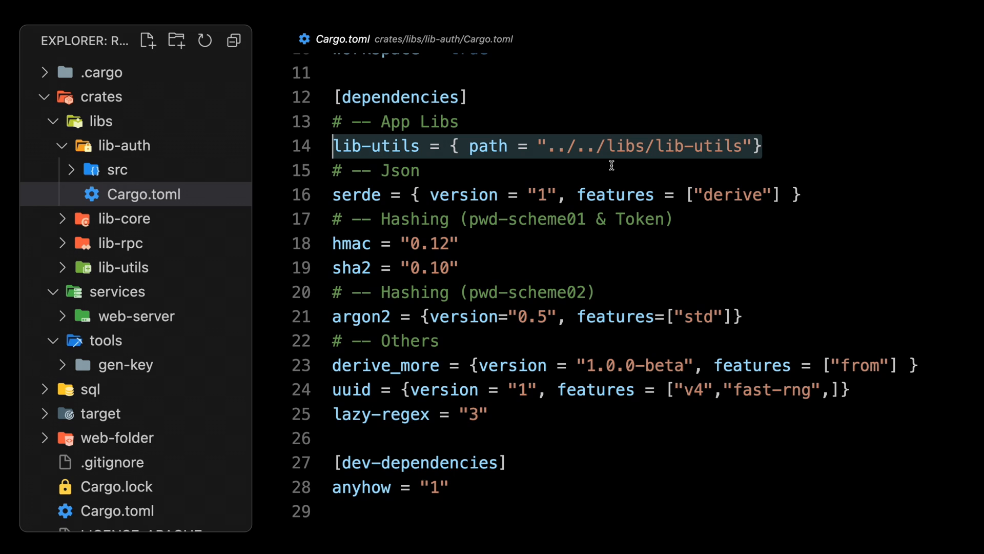
{"action": "mouse_move", "coordinate": [324, 173]}
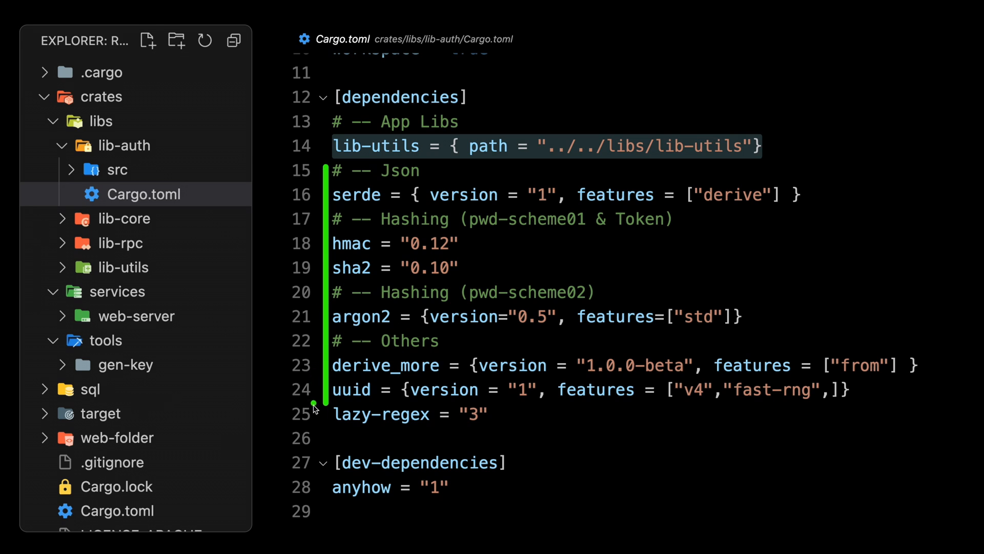
{"action": "mouse_move", "coordinate": [312, 427]}
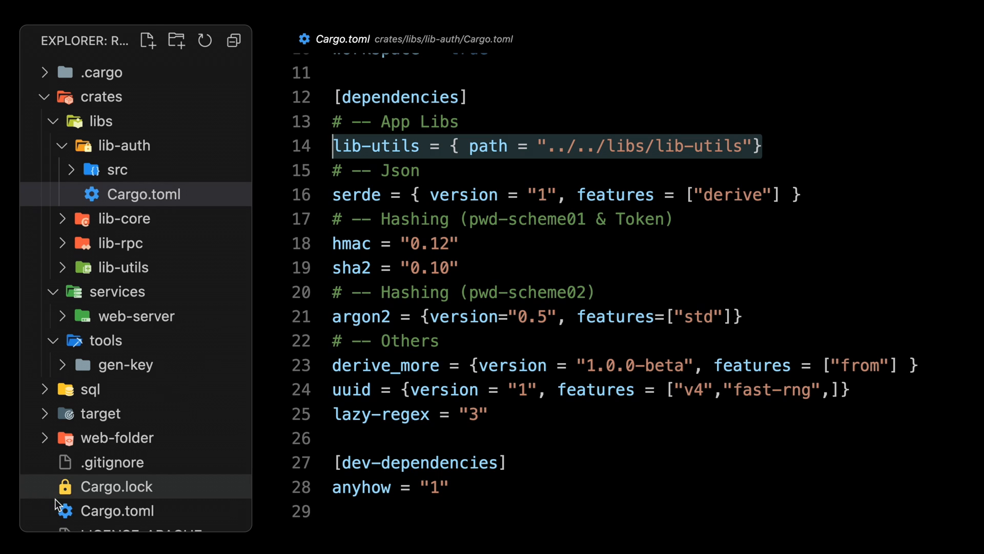
{"action": "left_click", "coordinate": [118, 510]}
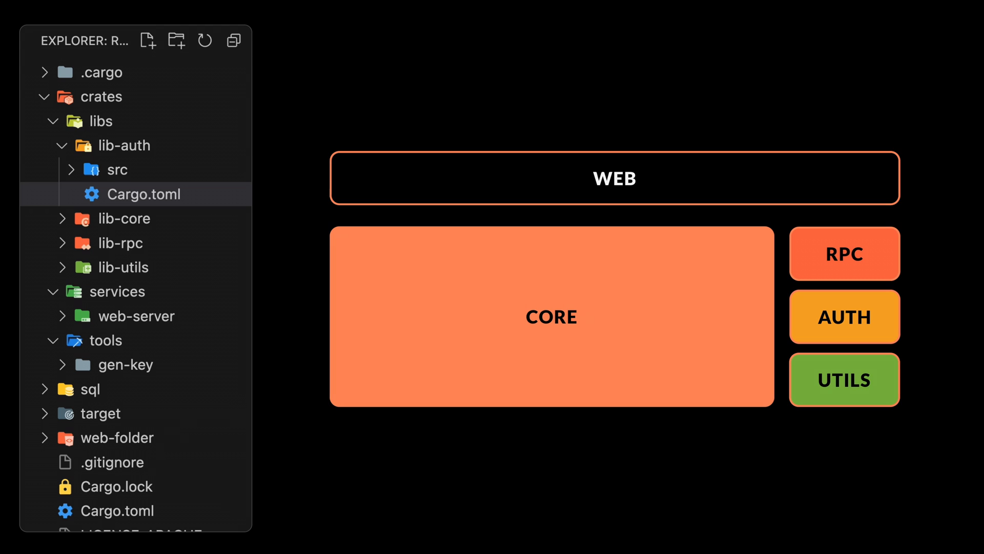
{"action": "mouse_move", "coordinate": [803, 219]}
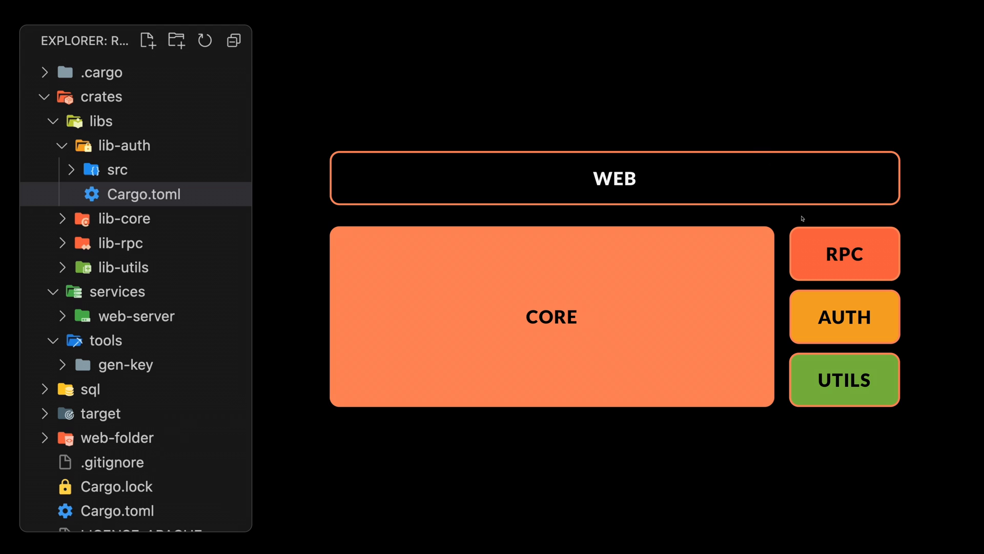
{"action": "mouse_move", "coordinate": [777, 244]}
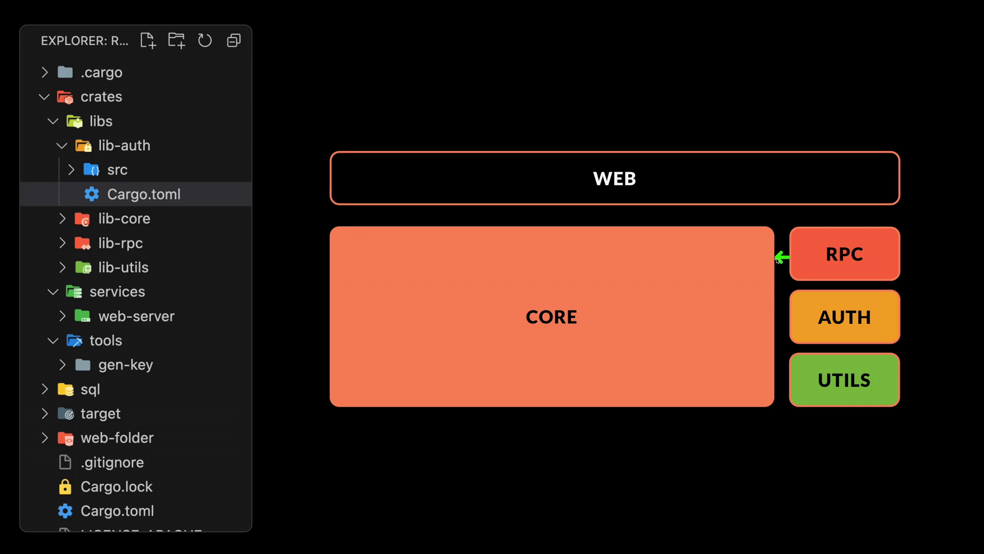
{"action": "mouse_move", "coordinate": [778, 261]}
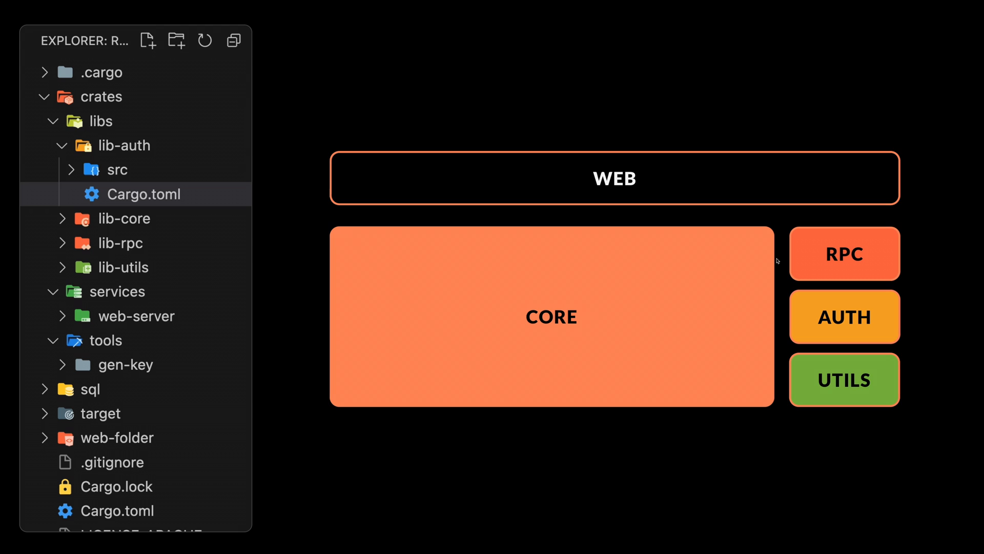
{"action": "mouse_move", "coordinate": [852, 217]}
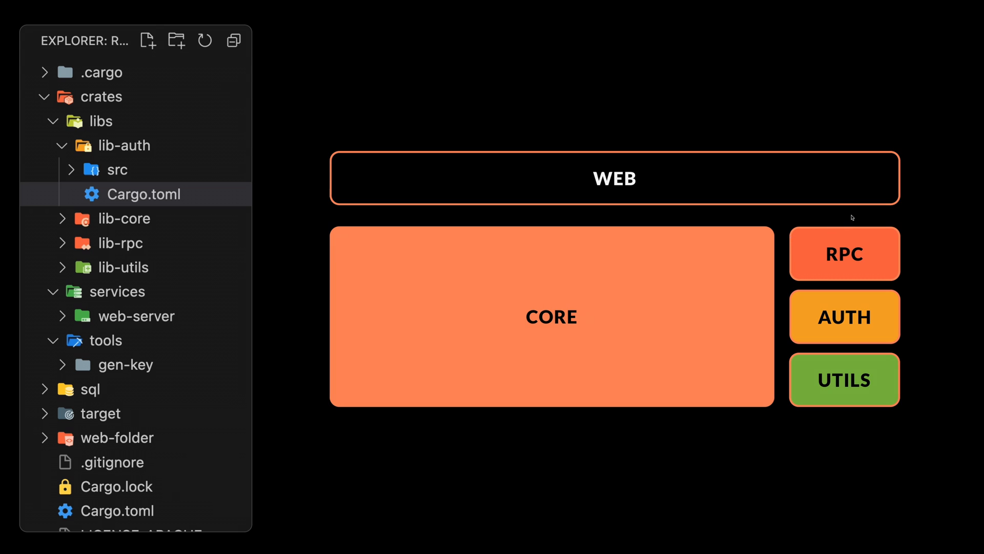
{"action": "mouse_move", "coordinate": [851, 197]}
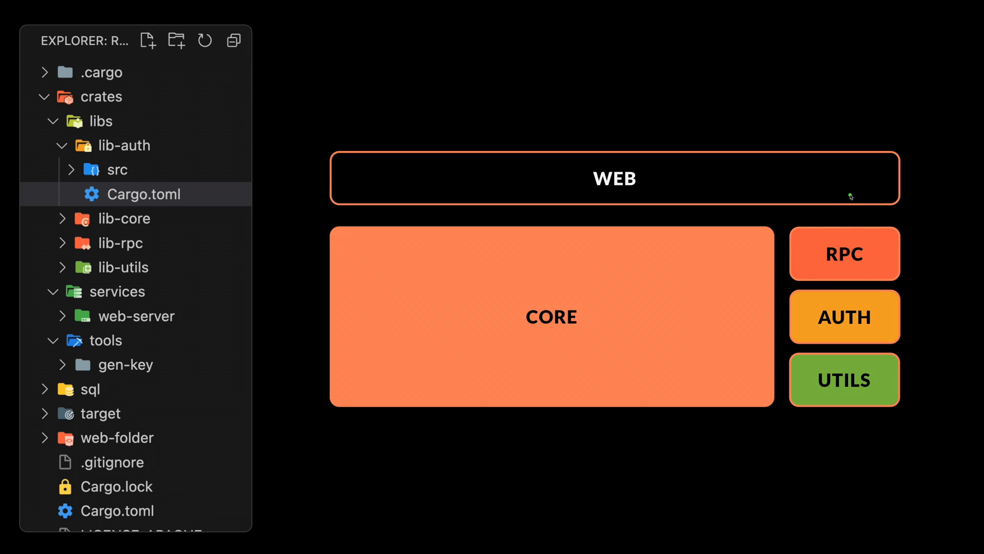
{"action": "mouse_move", "coordinate": [785, 260]}
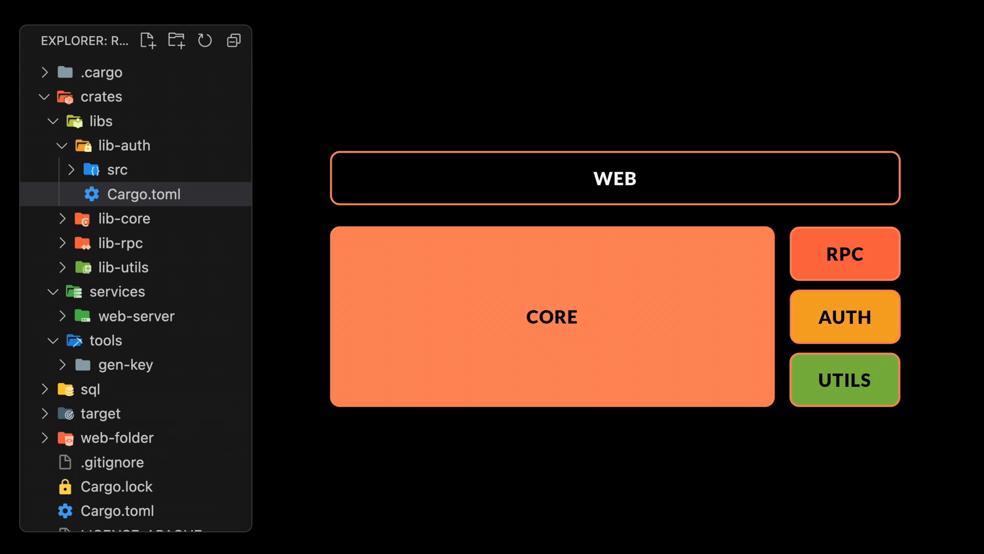
{"action": "mouse_move", "coordinate": [383, 246]}
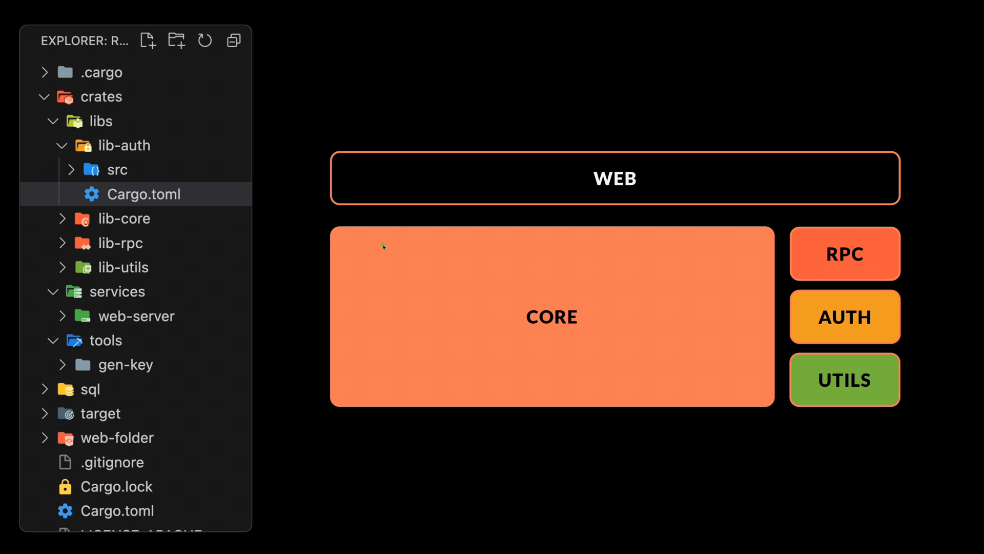
{"action": "mouse_move", "coordinate": [407, 190]}
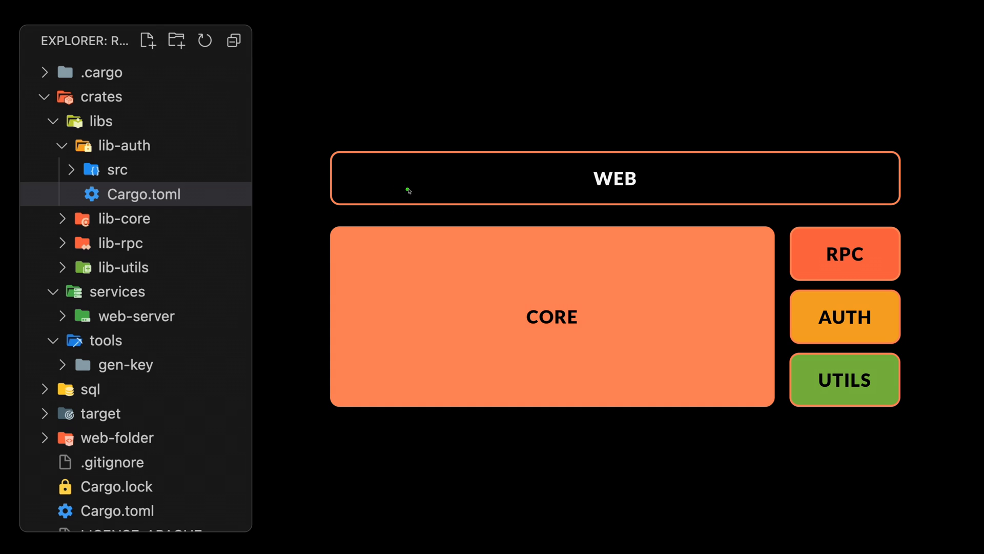
{"action": "mouse_move", "coordinate": [400, 258]}
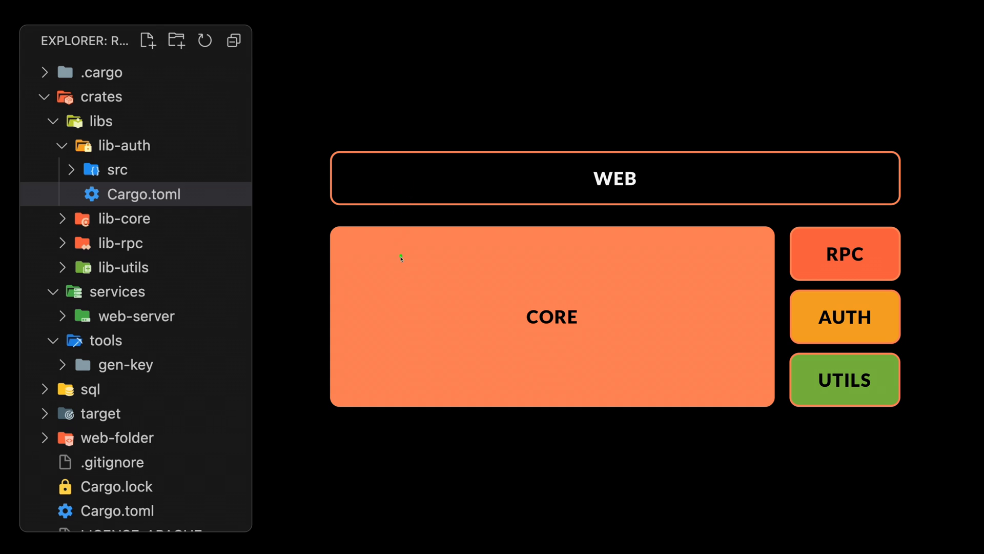
{"action": "mouse_move", "coordinate": [861, 265]}
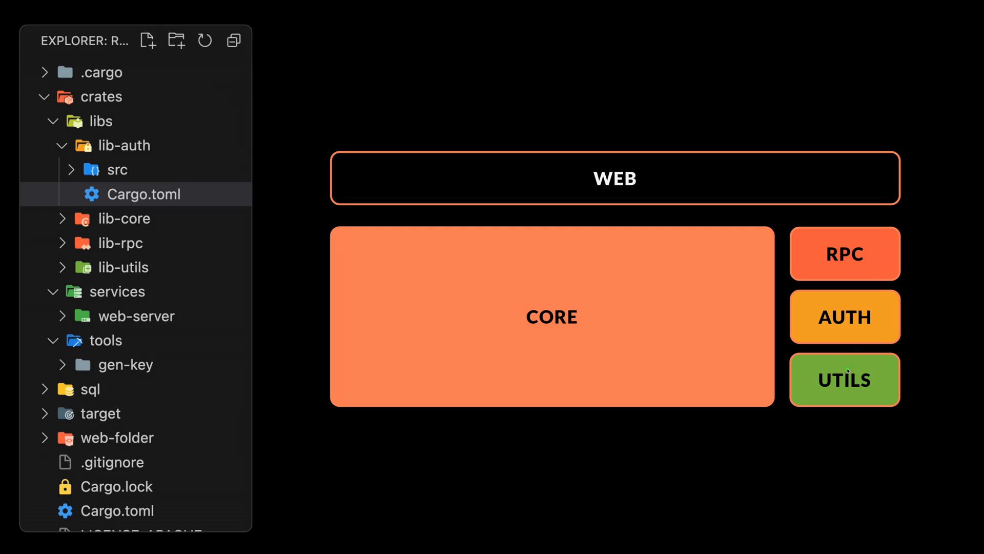
{"action": "mouse_move", "coordinate": [371, 246]}
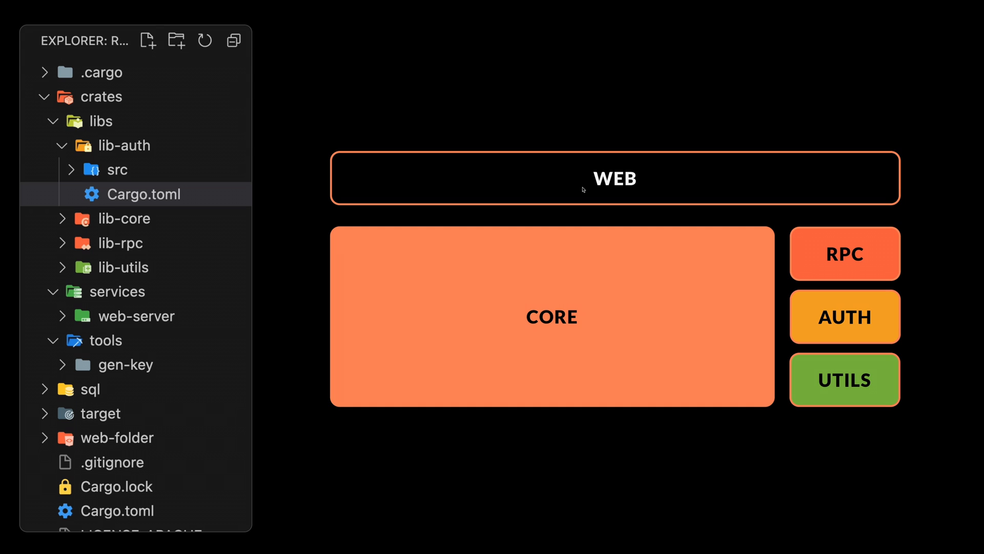
{"action": "mouse_move", "coordinate": [581, 186]}
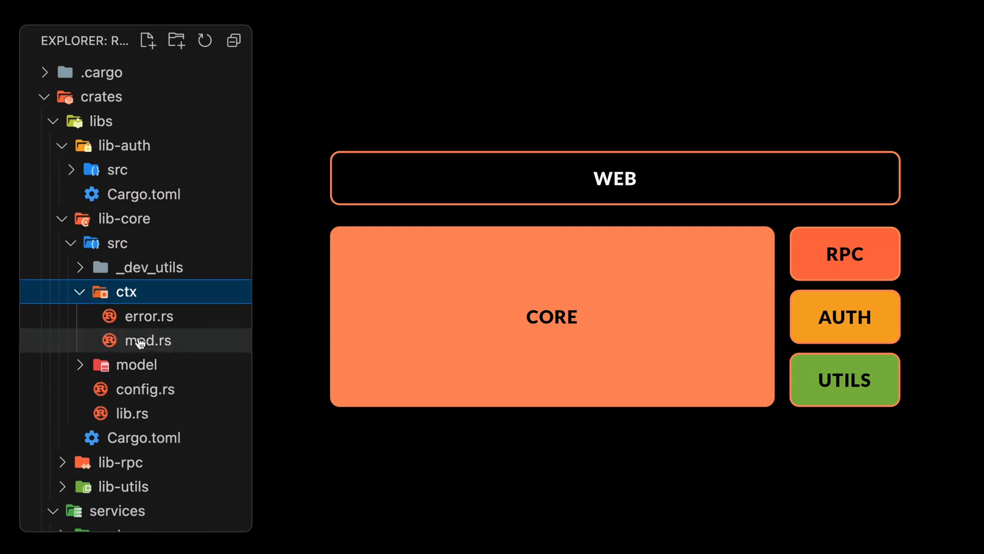
- Open lib-core's ctx/mod.rs, defining the Ctx struct with user_id and root_ctx
{"action": "left_click", "coordinate": [148, 341]}
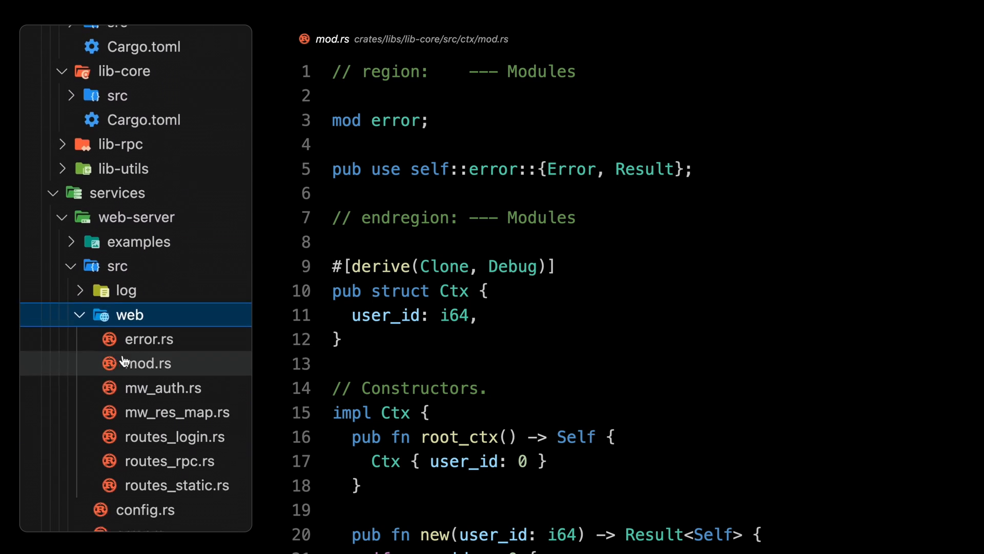
- Open web-server's mw_auth.rs and unfold its Ctx Extractor region to show CtxW
{"action": "left_click", "coordinate": [163, 388]}
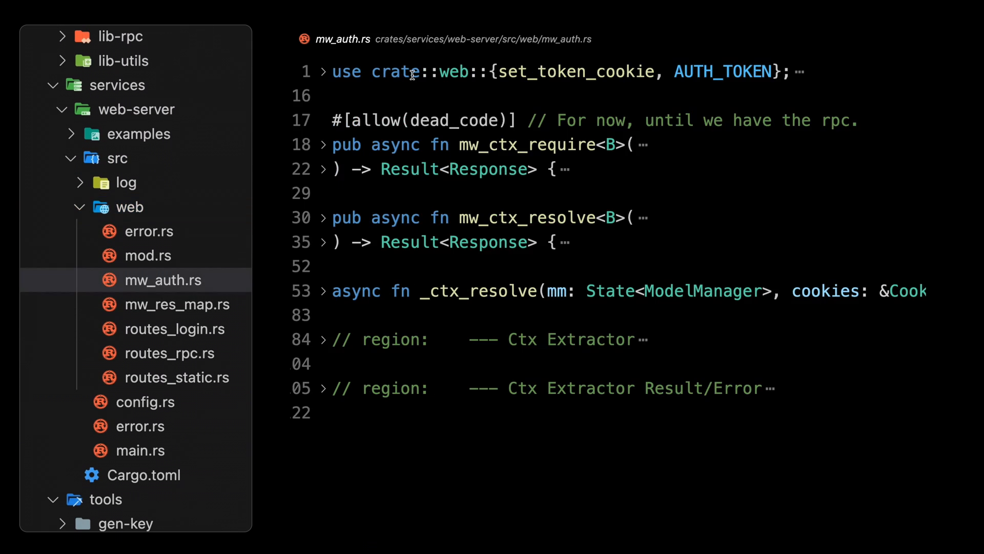
{"action": "mouse_move", "coordinate": [324, 245]}
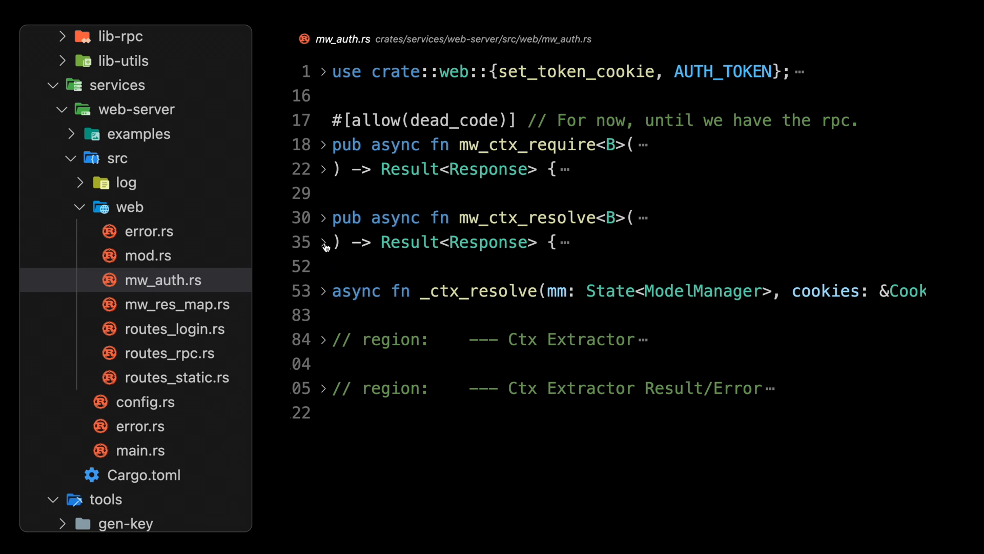
{"action": "left_click", "coordinate": [322, 339]}
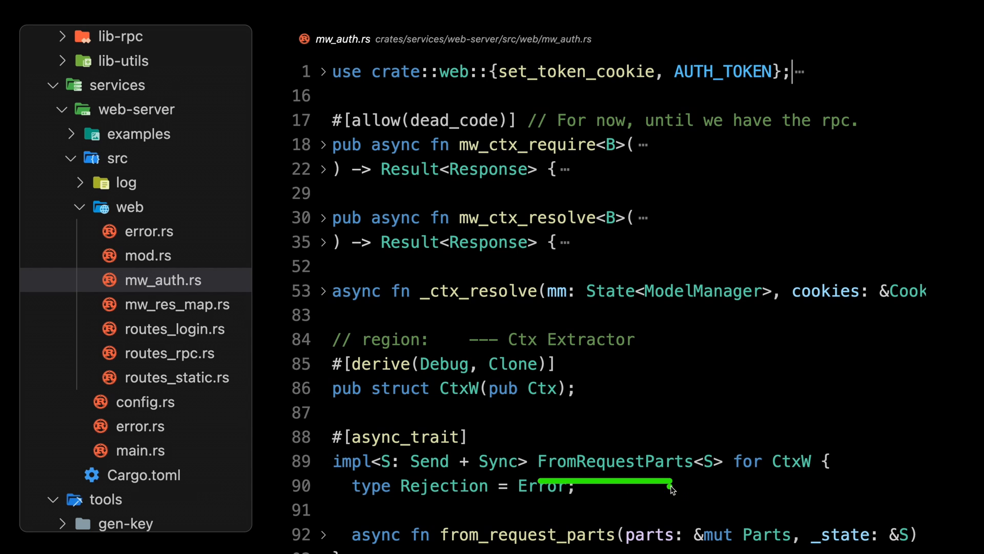
{"action": "mouse_move", "coordinate": [769, 483]}
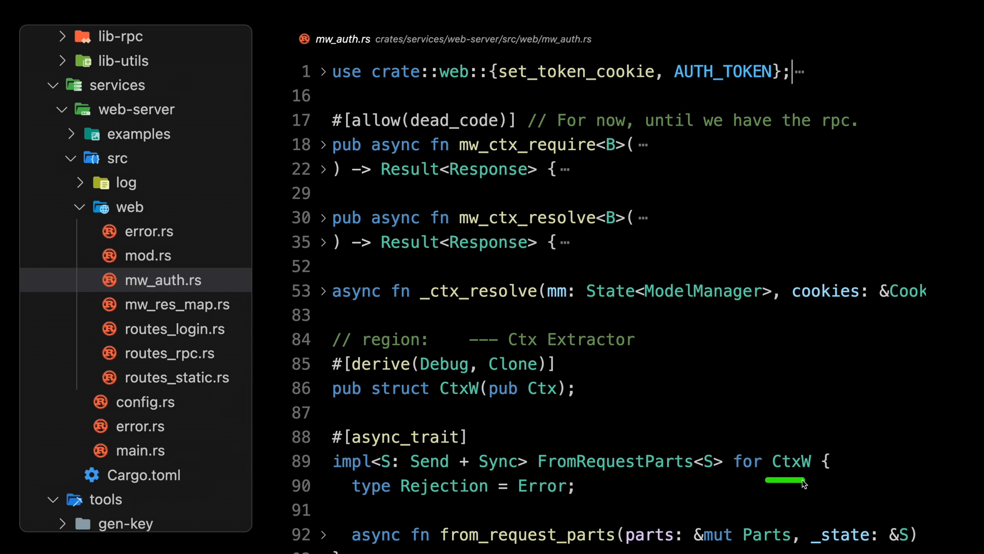
{"action": "mouse_move", "coordinate": [805, 484]}
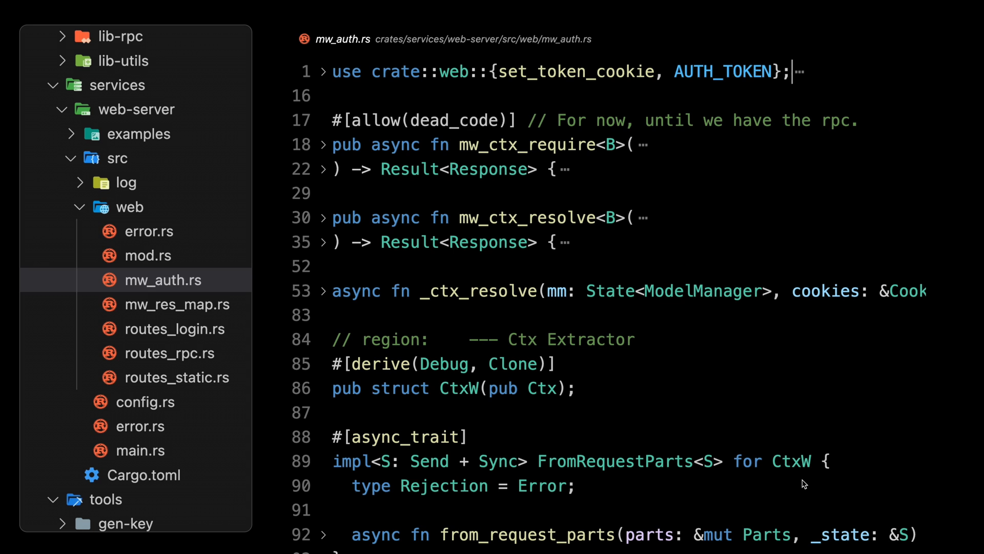
{"action": "mouse_move", "coordinate": [803, 492]}
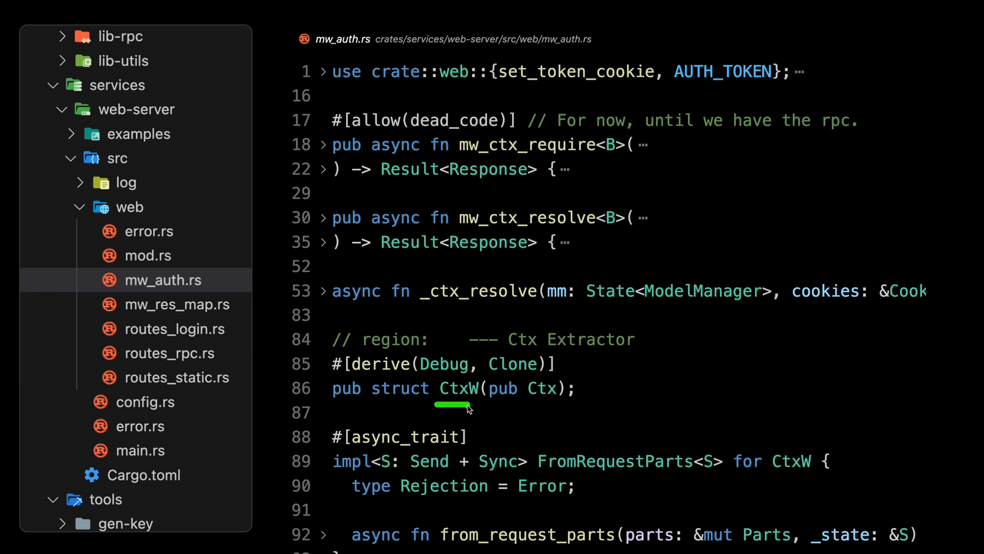
{"action": "left_click", "coordinate": [794, 71]}
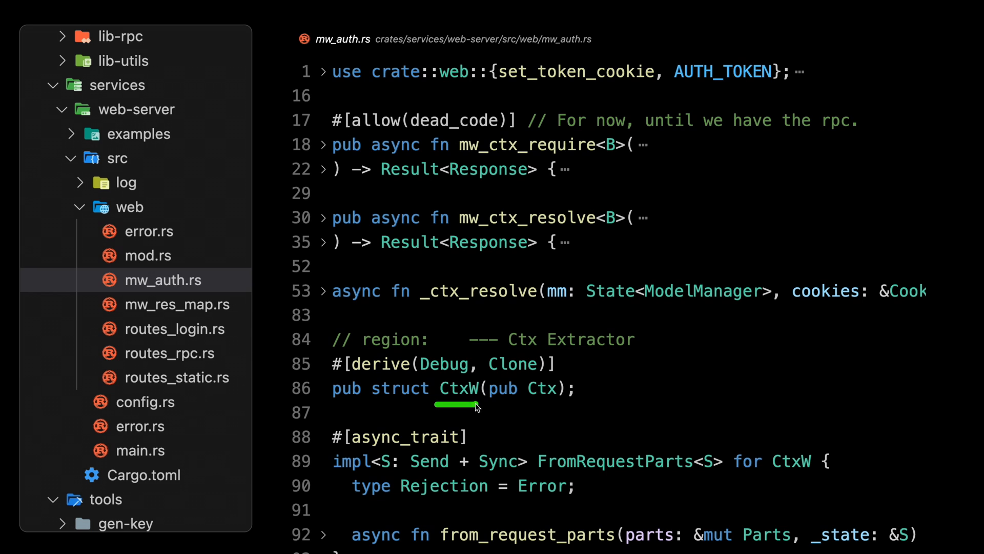
{"action": "mouse_move", "coordinate": [772, 495]}
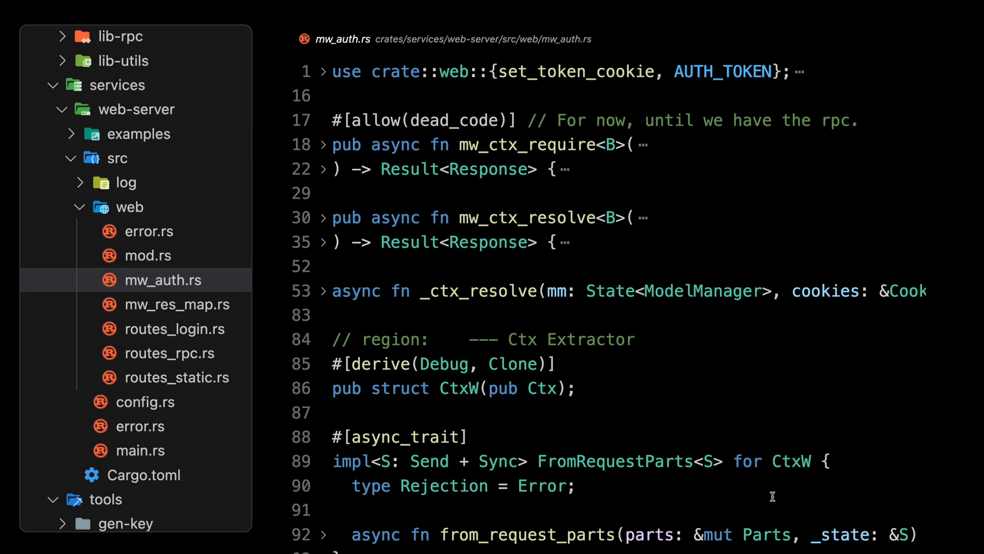
{"action": "mouse_move", "coordinate": [579, 475]}
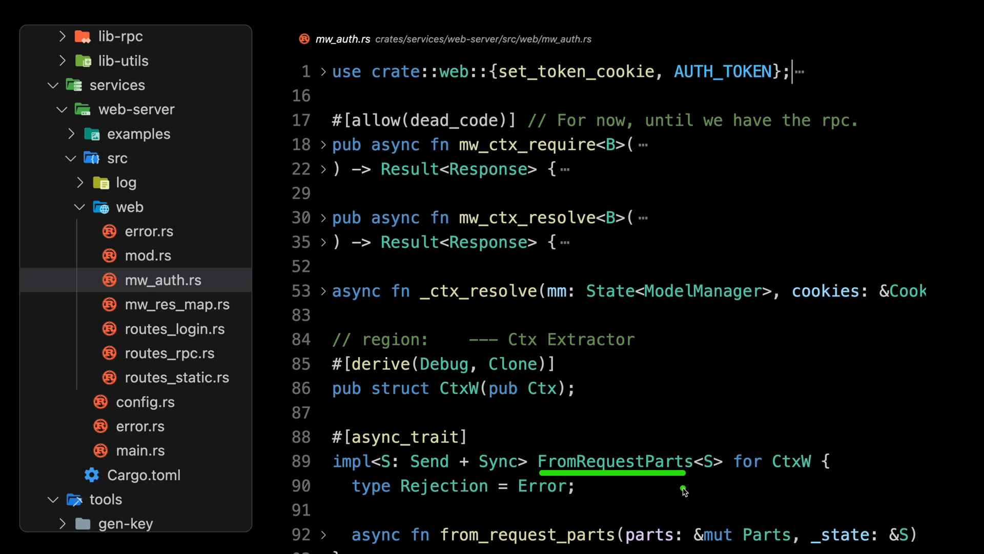
{"action": "mouse_move", "coordinate": [790, 478]}
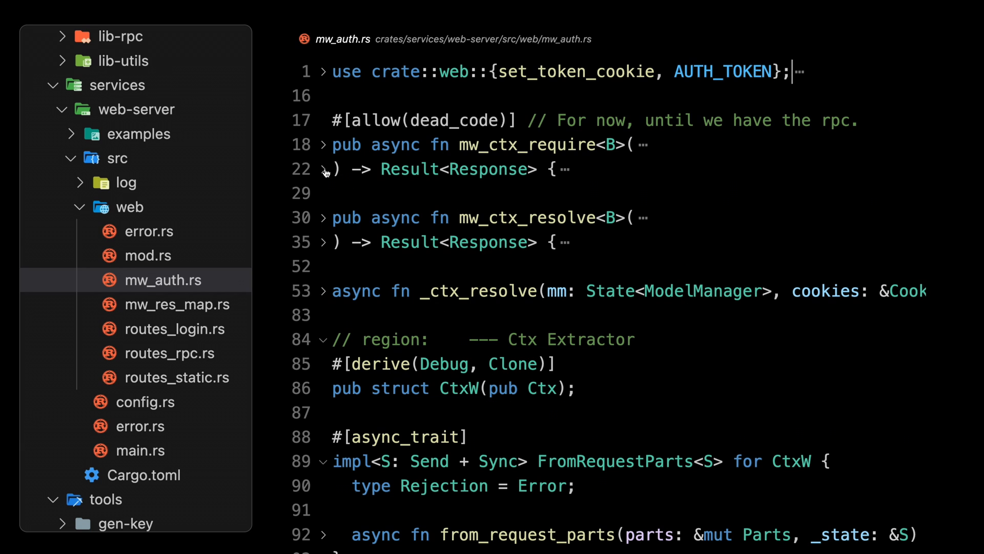
{"action": "left_click", "coordinate": [324, 169]}
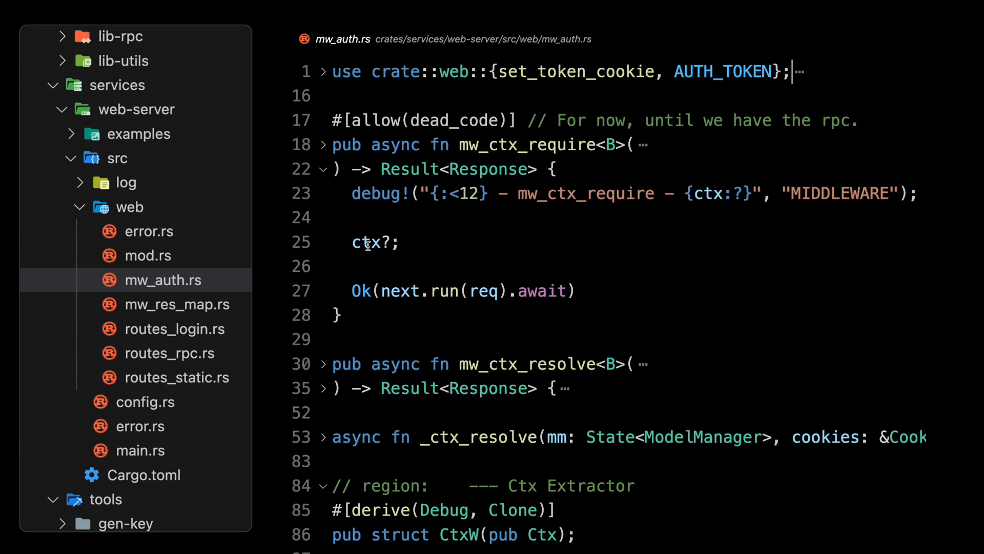
{"action": "left_click", "coordinate": [322, 145]}
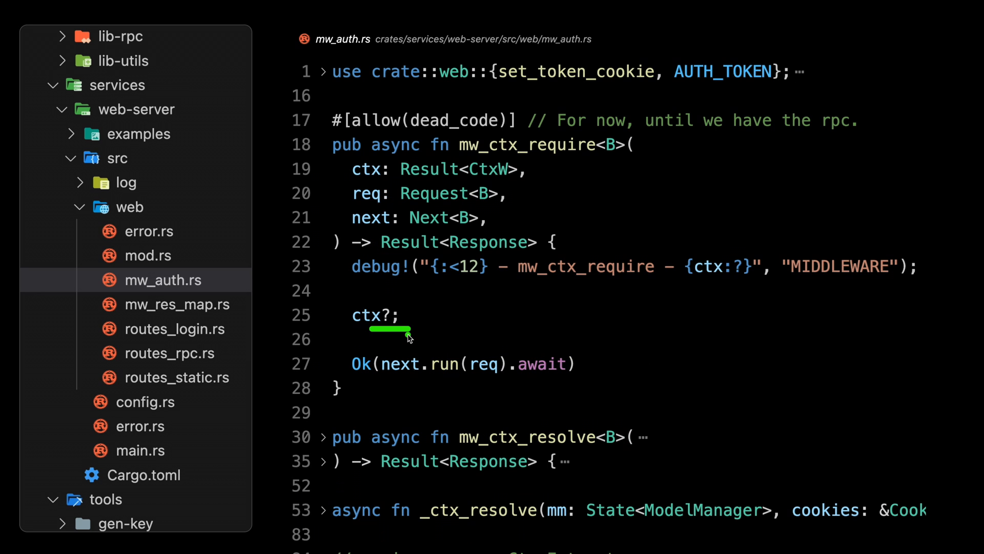
{"action": "left_click", "coordinate": [324, 144]}
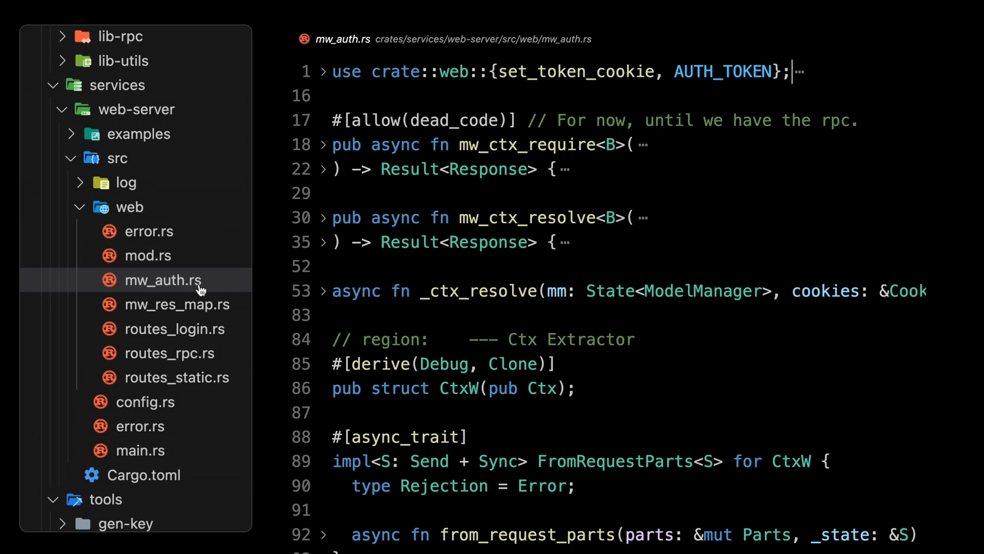
- Open routes_rpc.rs and unfold the rpc_handler function body on line 31
{"action": "left_click", "coordinate": [170, 352]}
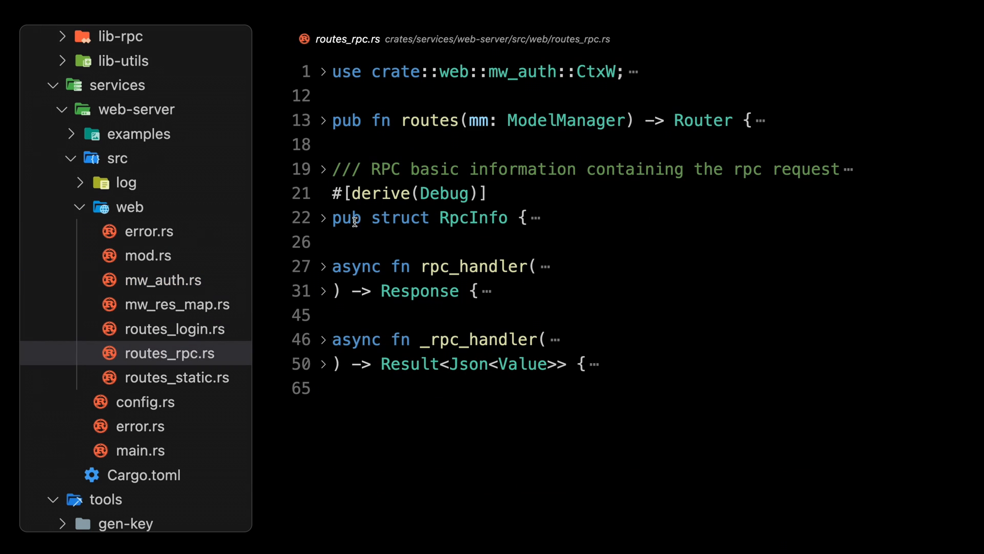
{"action": "left_click", "coordinate": [324, 266]}
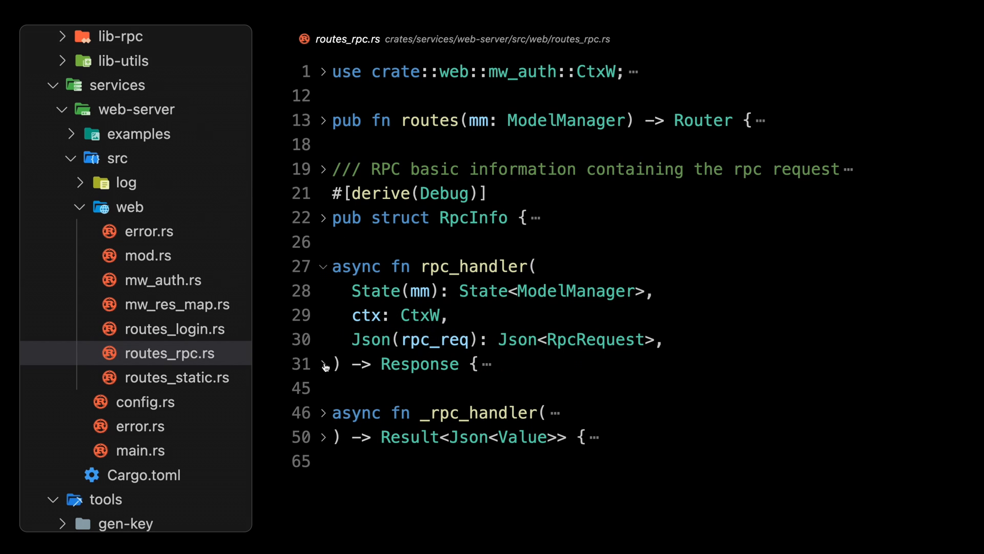
{"action": "left_click", "coordinate": [323, 364]}
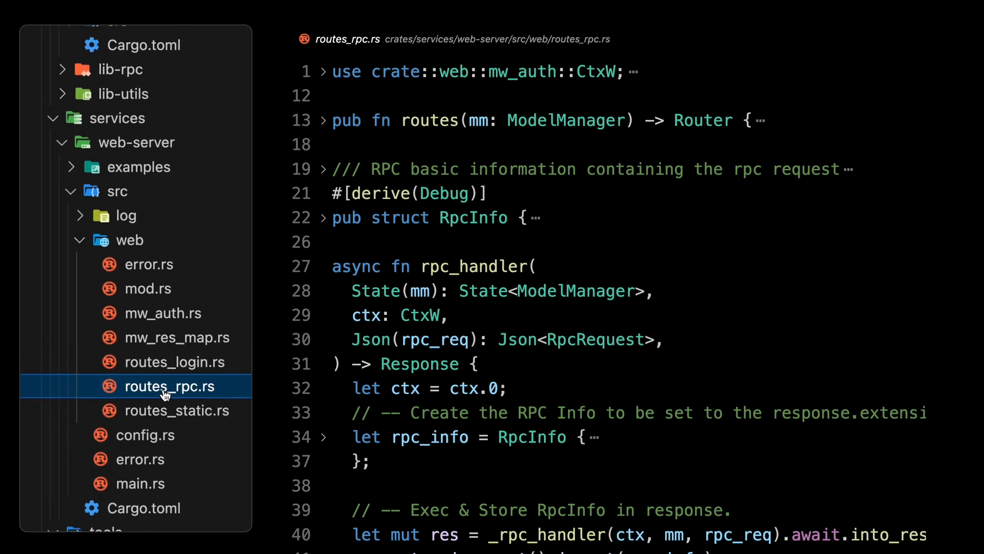
{"action": "scroll", "scroll_direction": "up", "scroll_amount": 3}
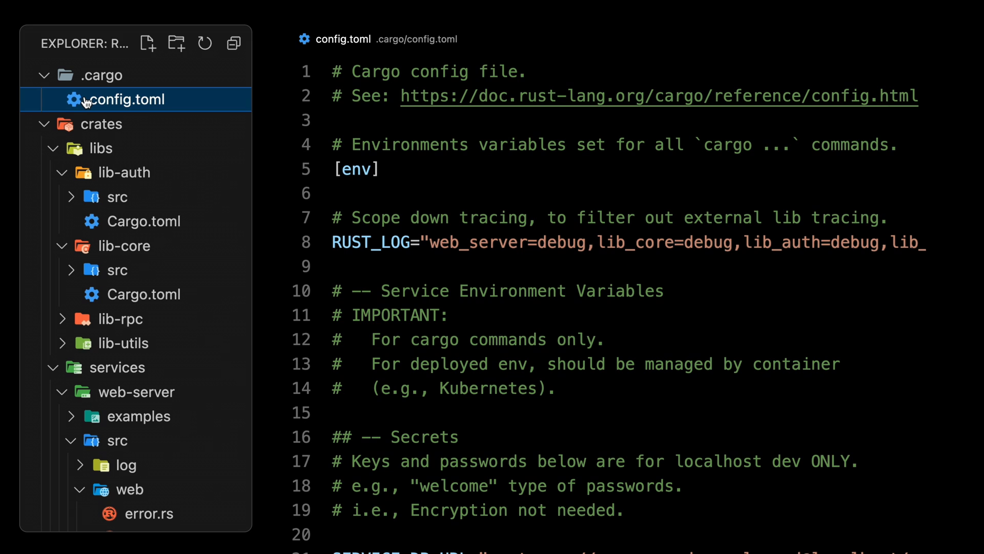
{"action": "mouse_move", "coordinate": [437, 263]}
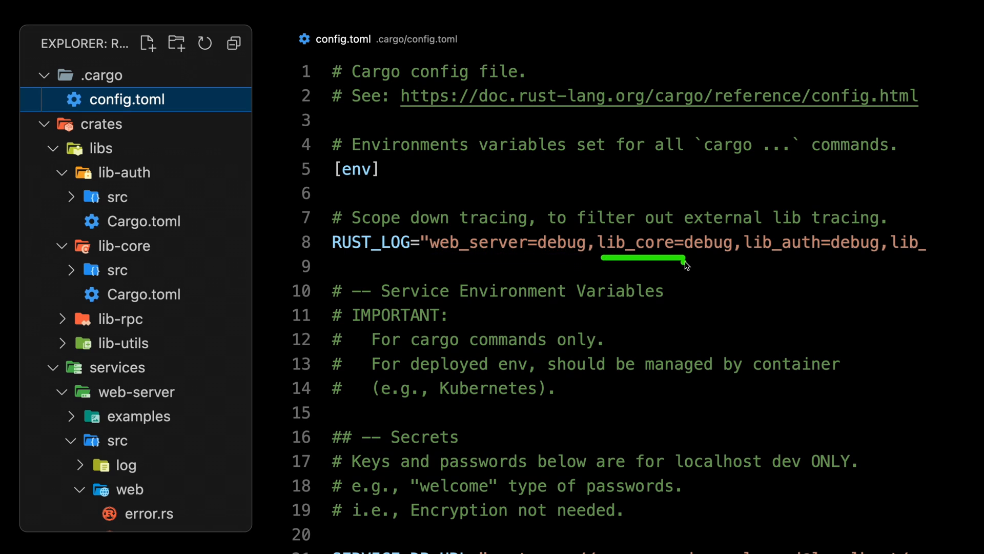
{"action": "mouse_move", "coordinate": [747, 260]}
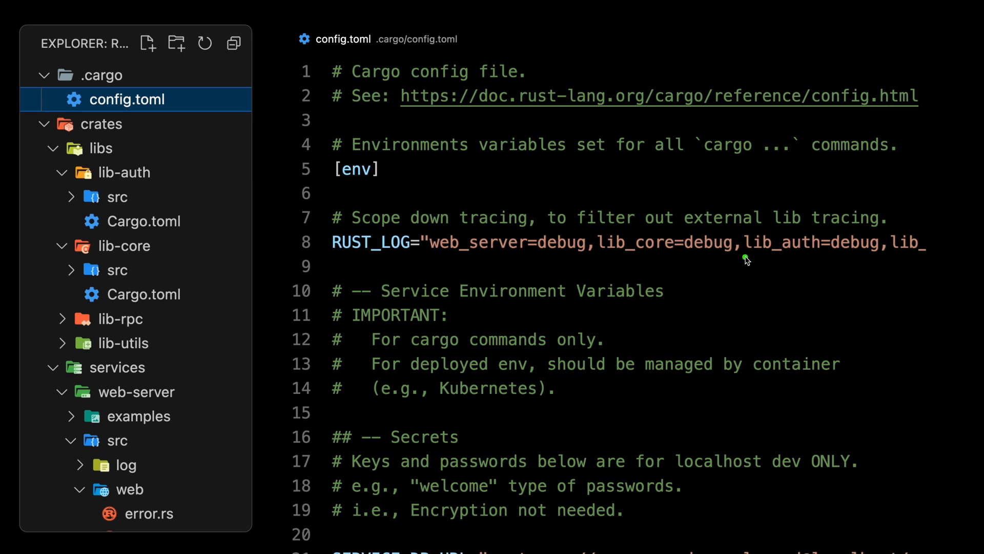
{"action": "mouse_move", "coordinate": [884, 261]}
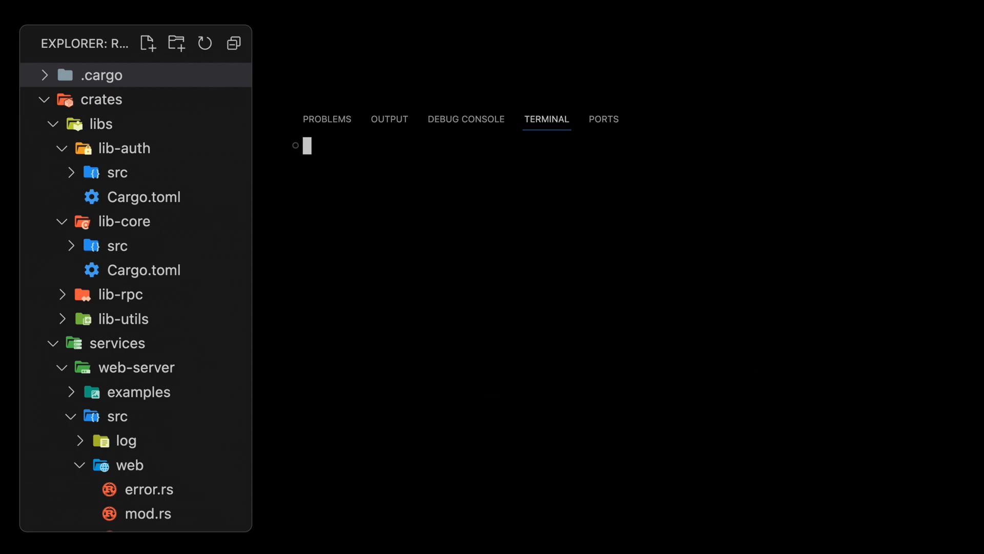
- Start typing 'cargo run -p gen-k' in the terminal, then discard the unfinished command
{"action": "type", "text": "cargo"}
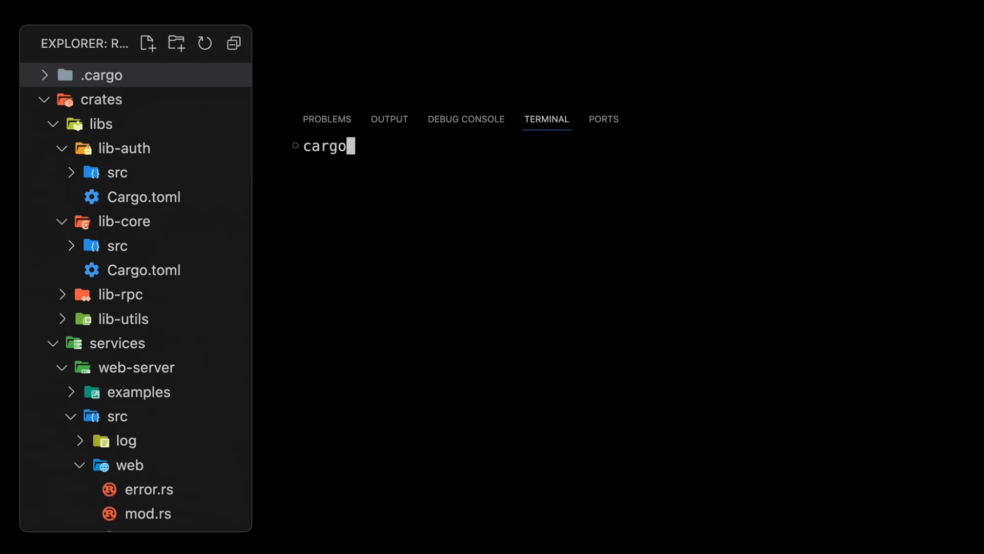
{"action": "type", "text": "run"}
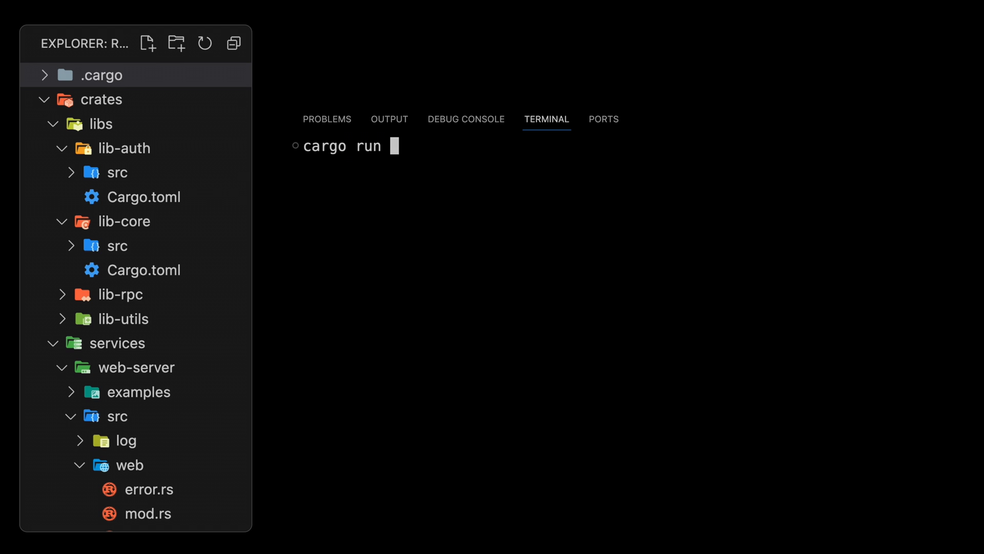
{"action": "type", "text": "-p"}
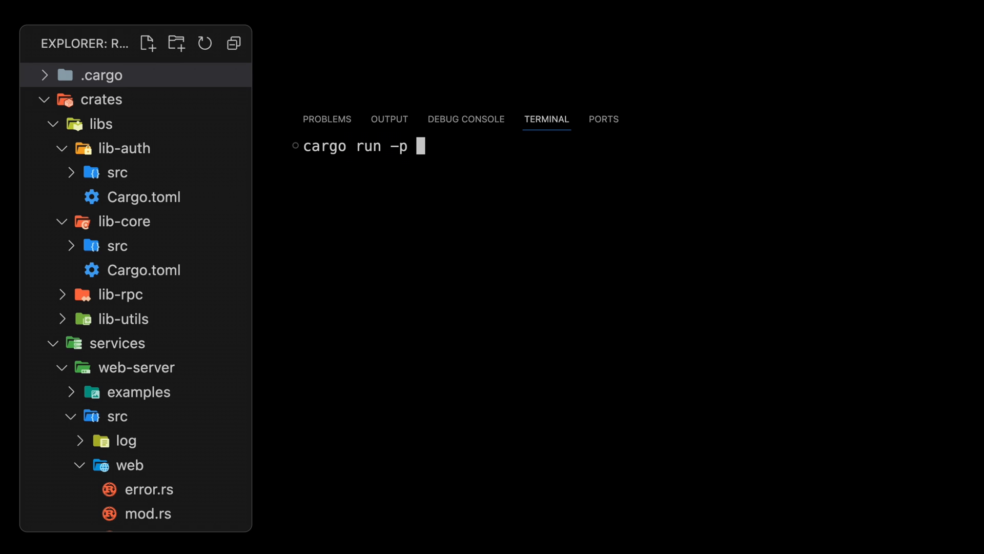
{"action": "type", "text": "gen-k"}
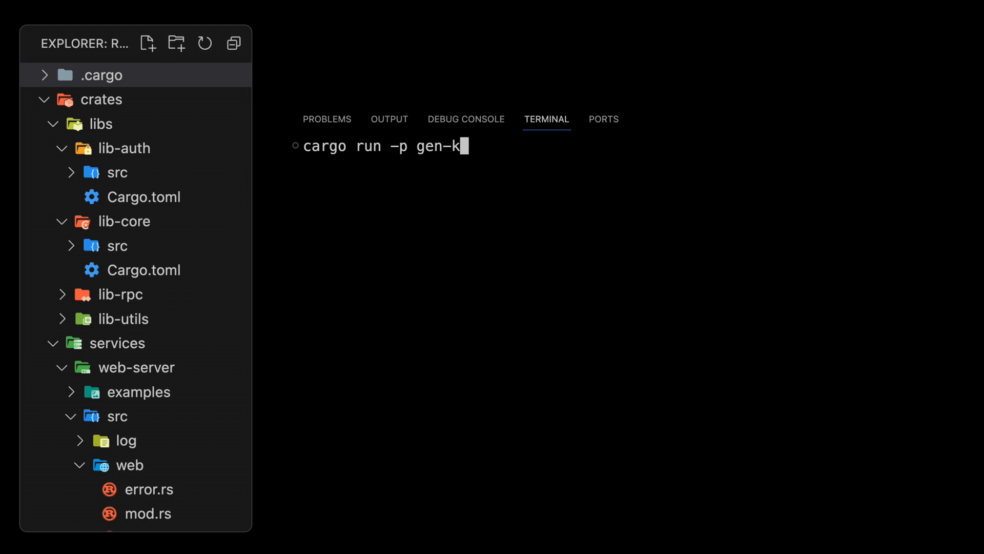
{"action": "key", "text": "Return"}
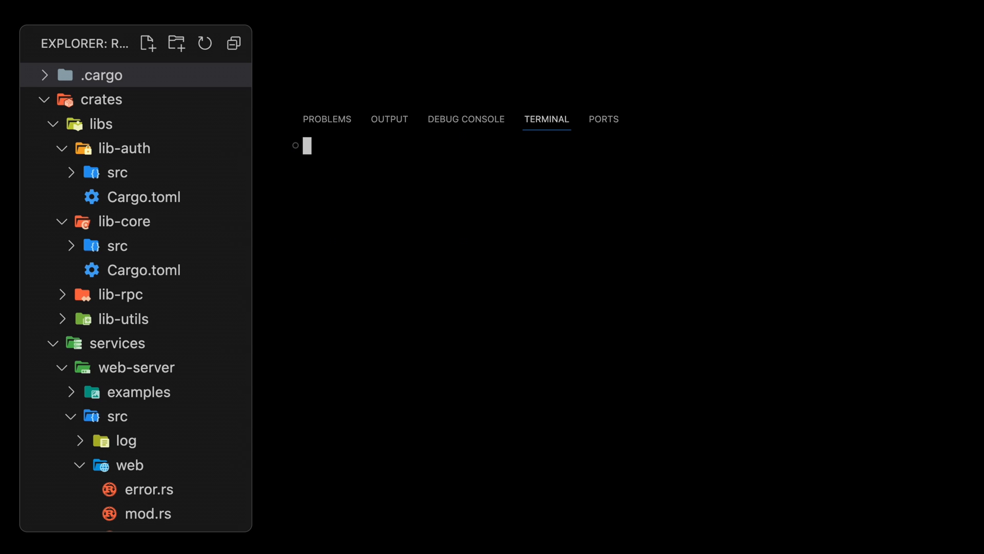
- Run 'cargo run -p web-server --example quick_dev' in a second terminal
{"action": "type", "text": "cargo run"}
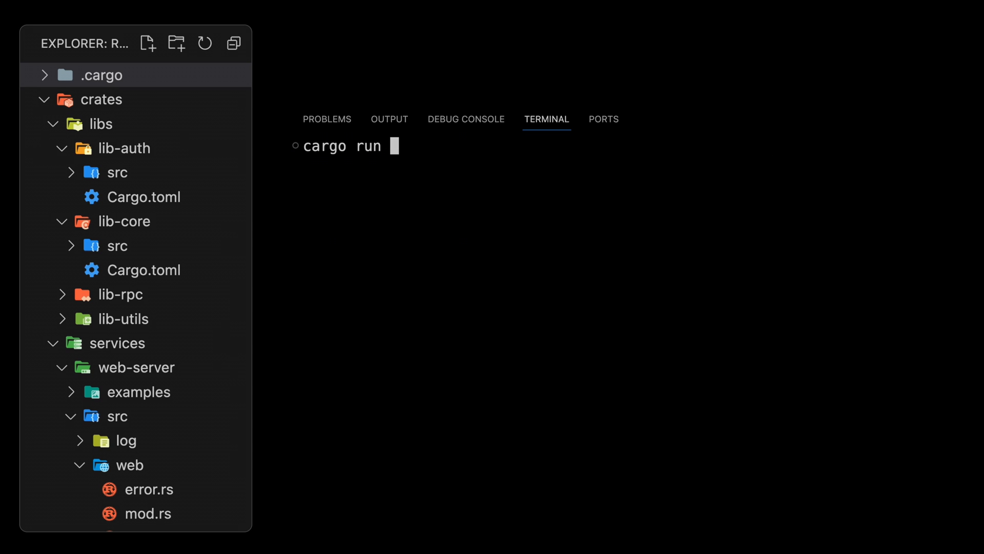
{"action": "type", "text": "-p web"}
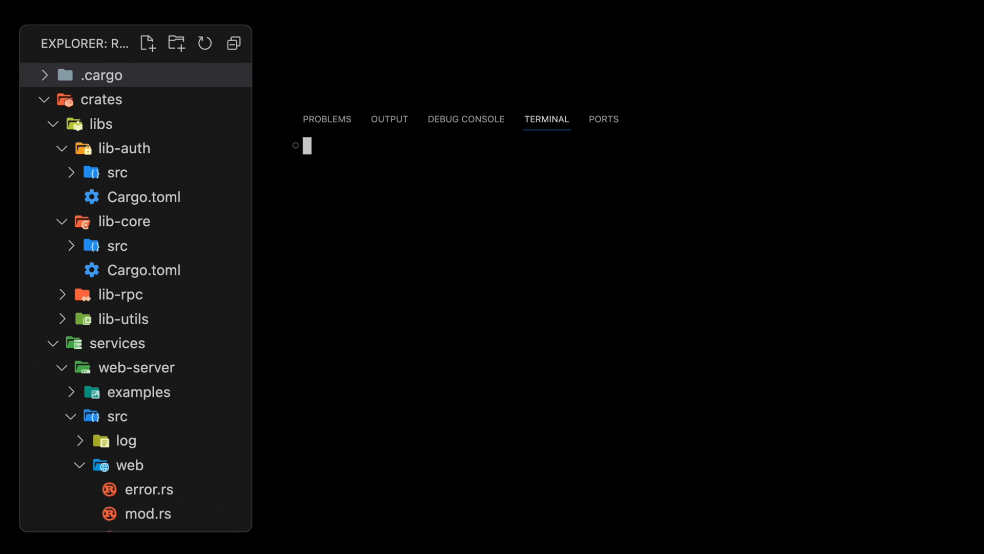
{"action": "type", "text": "cargo run"}
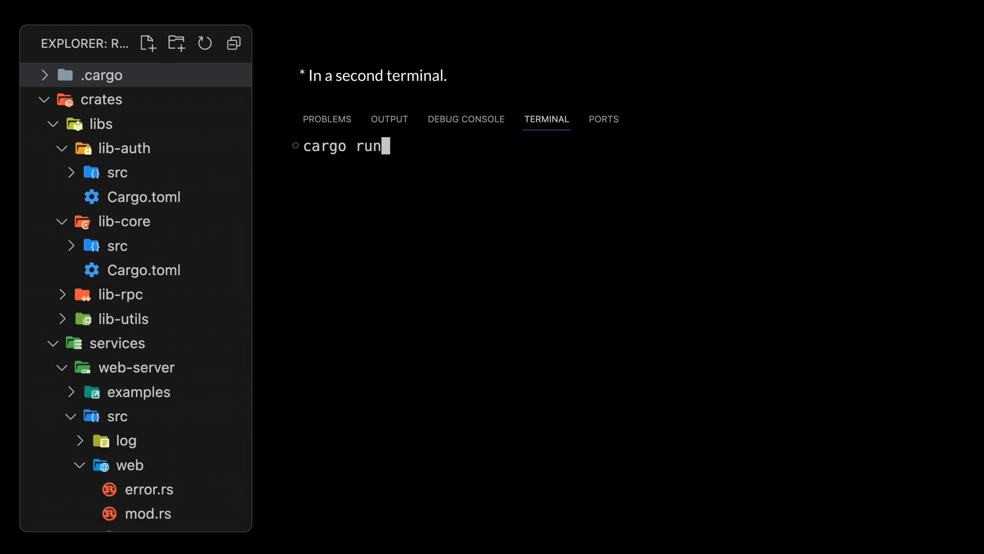
{"action": "type", "text": "-p"}
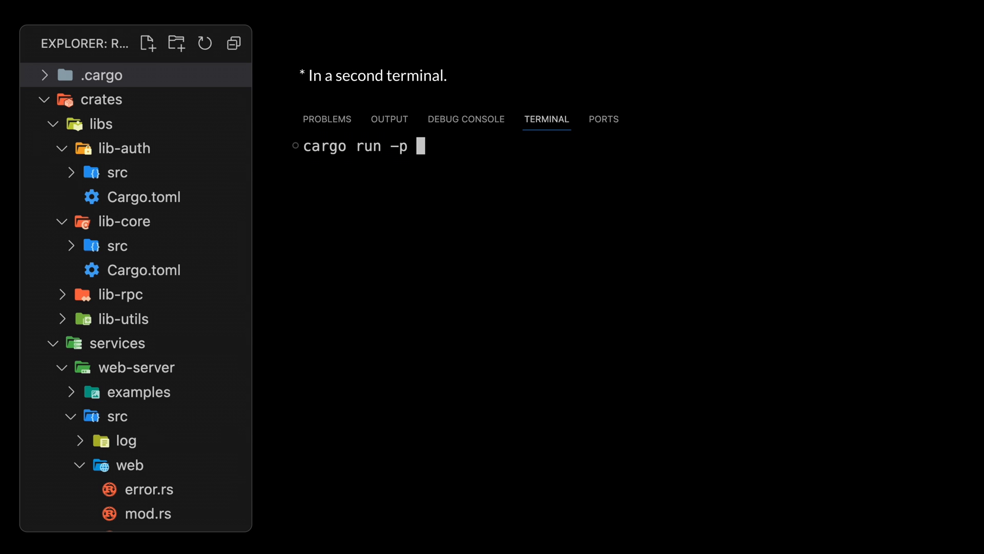
{"action": "type", "text": "web-serv"}
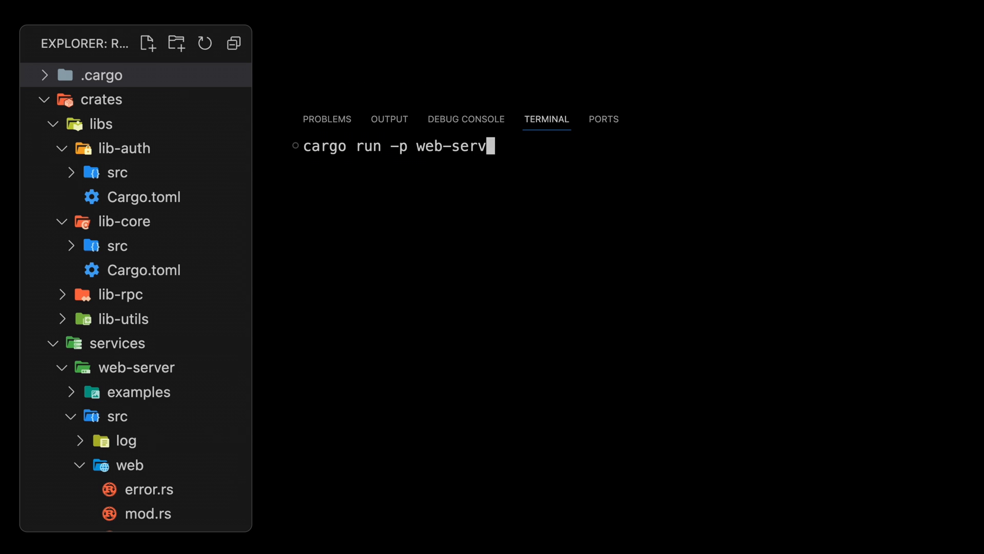
{"action": "type", "text": "er"}
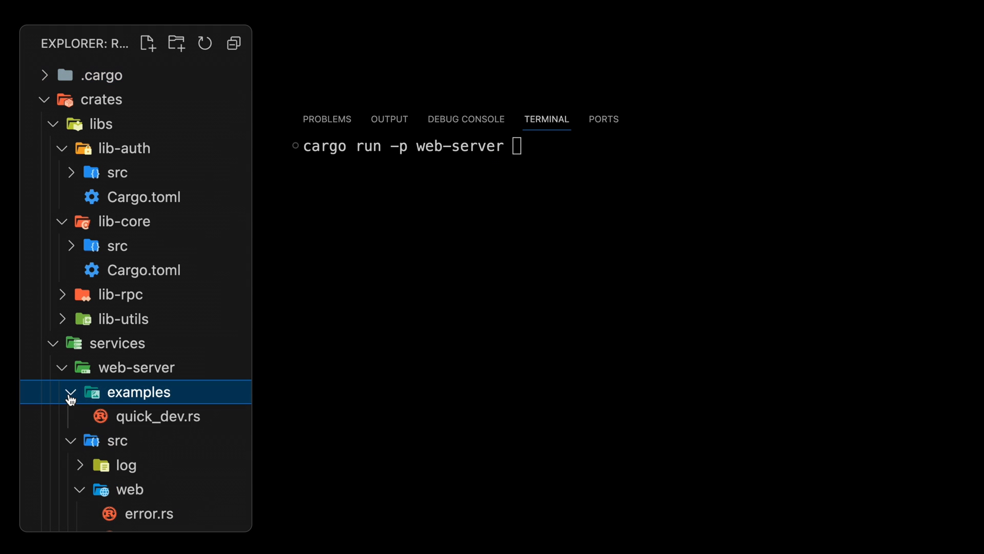
{"action": "type", "text": "--e"}
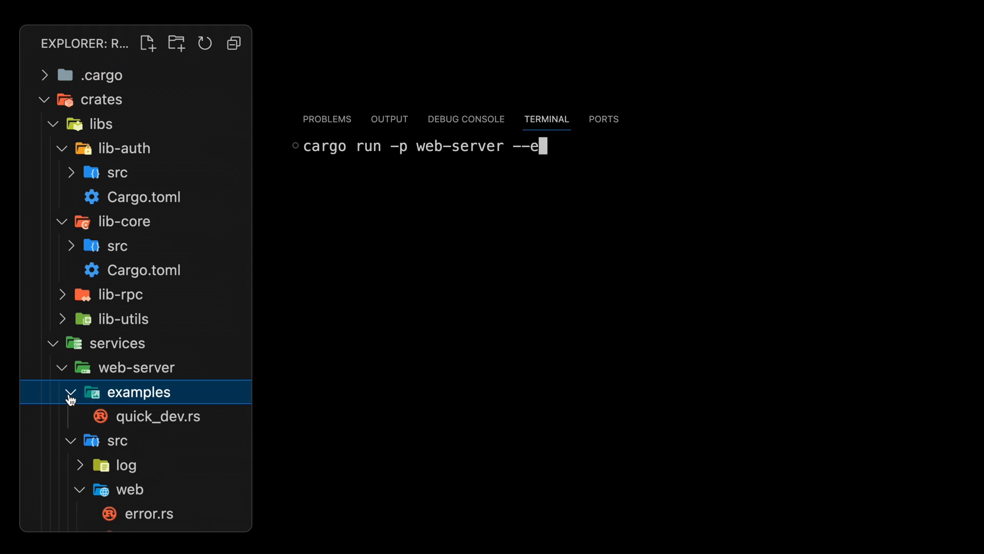
{"action": "type", "text": "xample quic"}
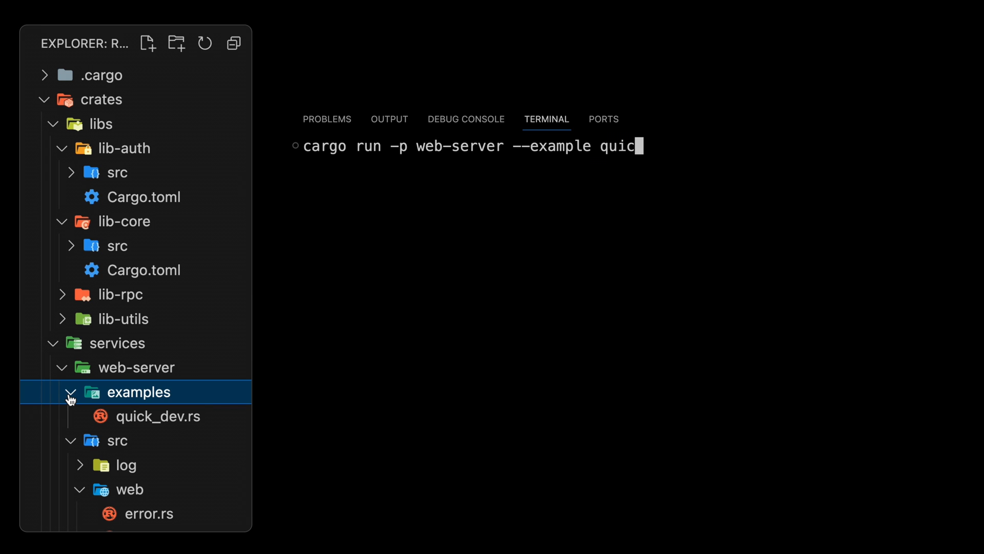
{"action": "key", "text": "Return"}
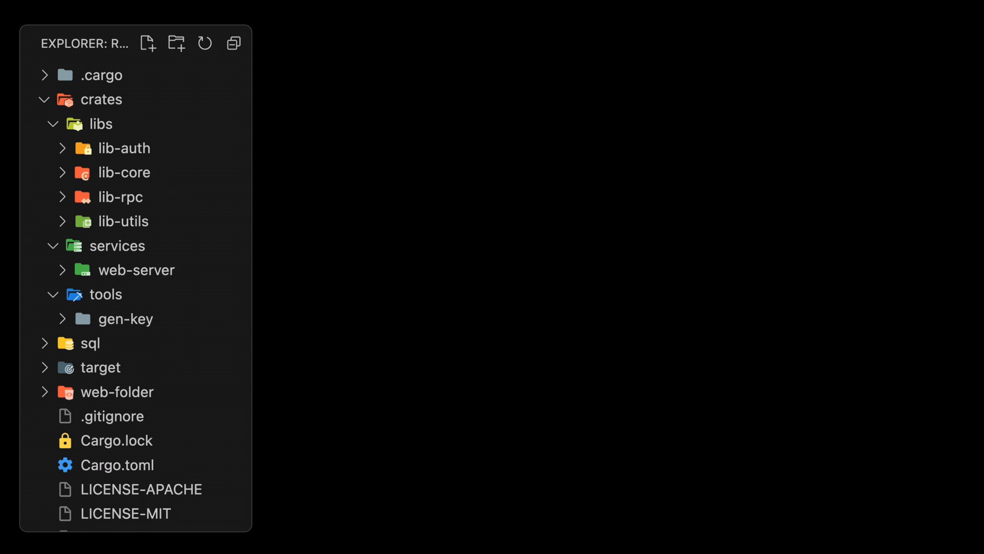
{"action": "mouse_move", "coordinate": [187, 237]}
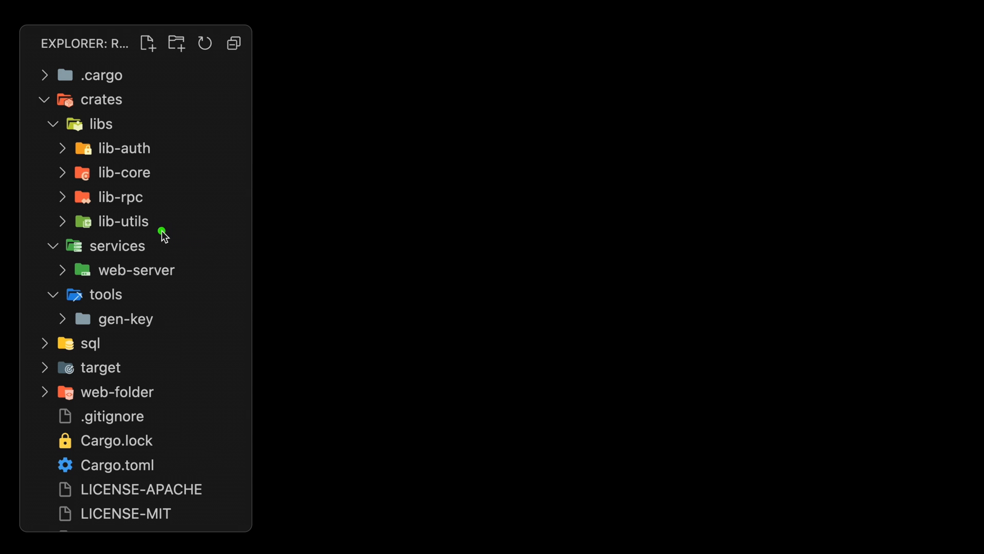
{"action": "mouse_move", "coordinate": [162, 218]}
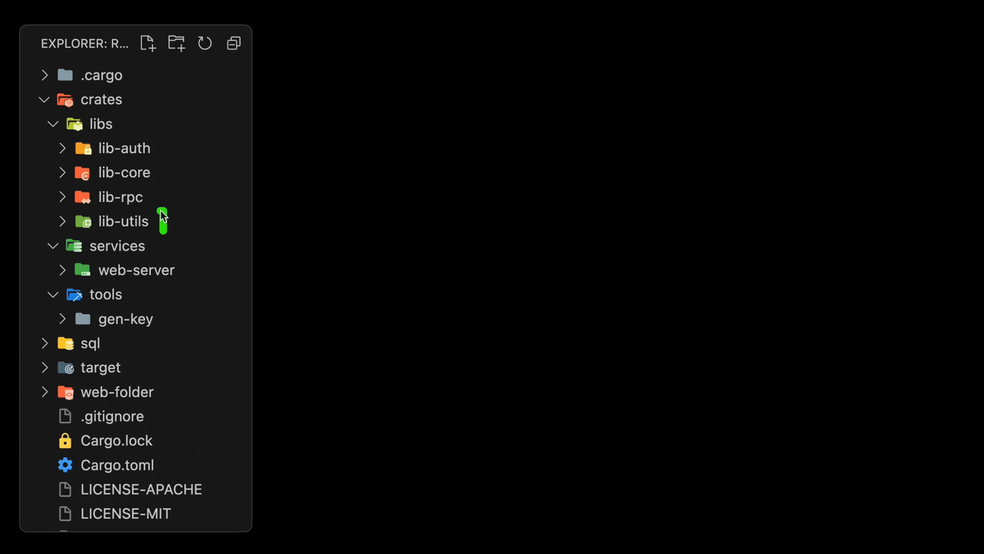
{"action": "mouse_move", "coordinate": [162, 199]}
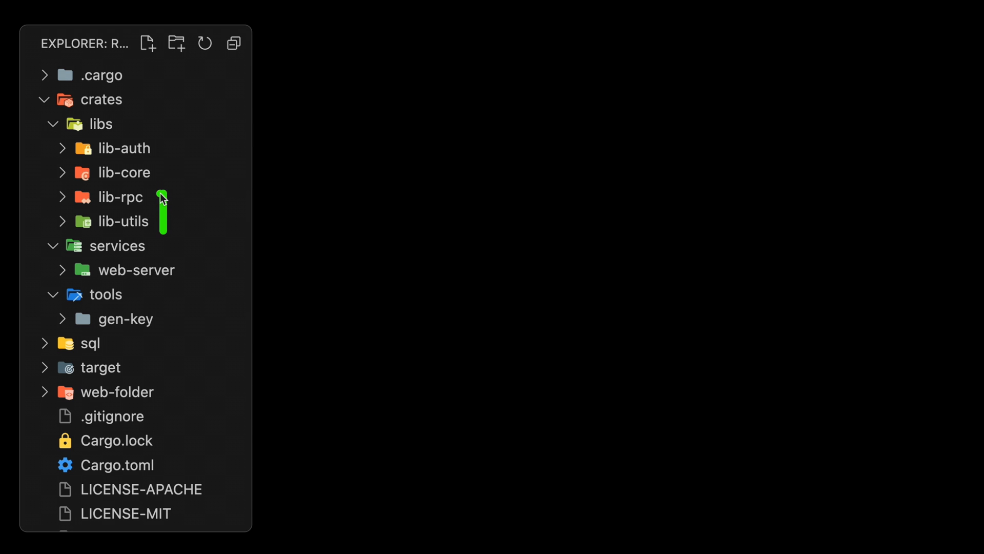
{"action": "mouse_move", "coordinate": [165, 141]}
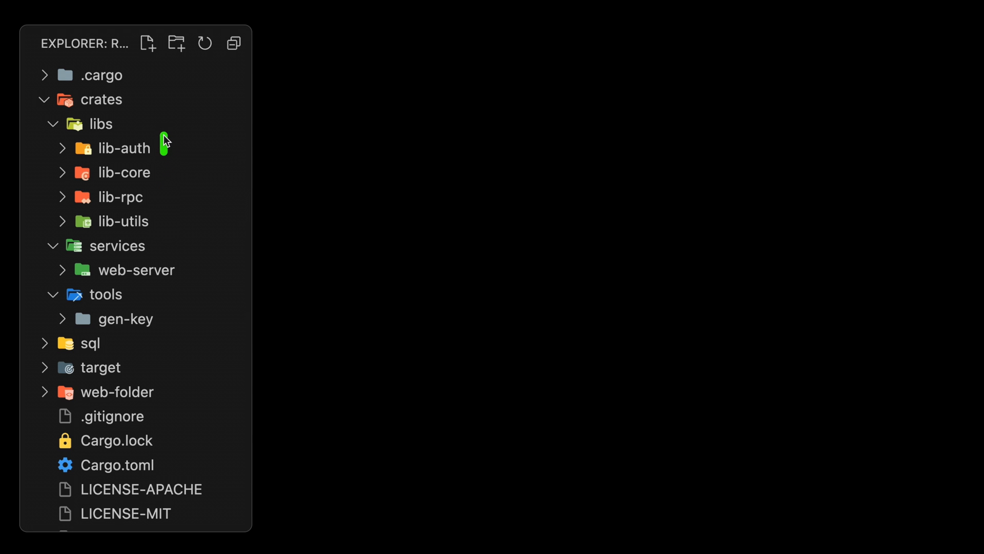
{"action": "mouse_move", "coordinate": [164, 167]}
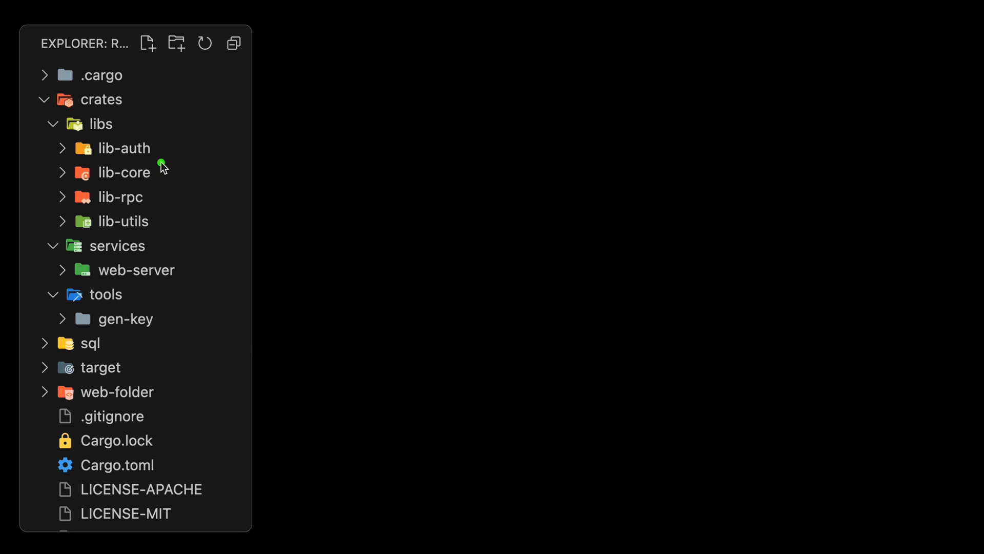
{"action": "mouse_move", "coordinate": [191, 266]}
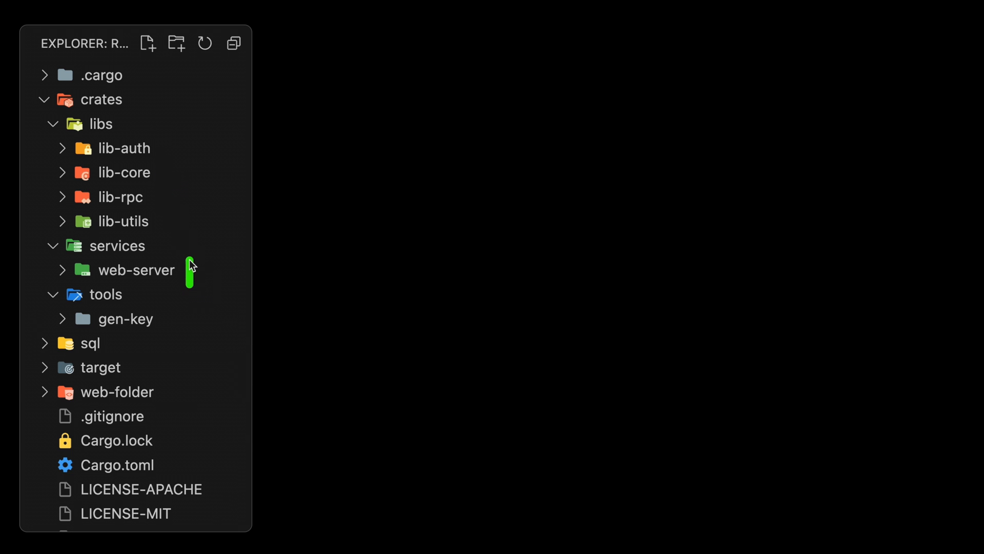